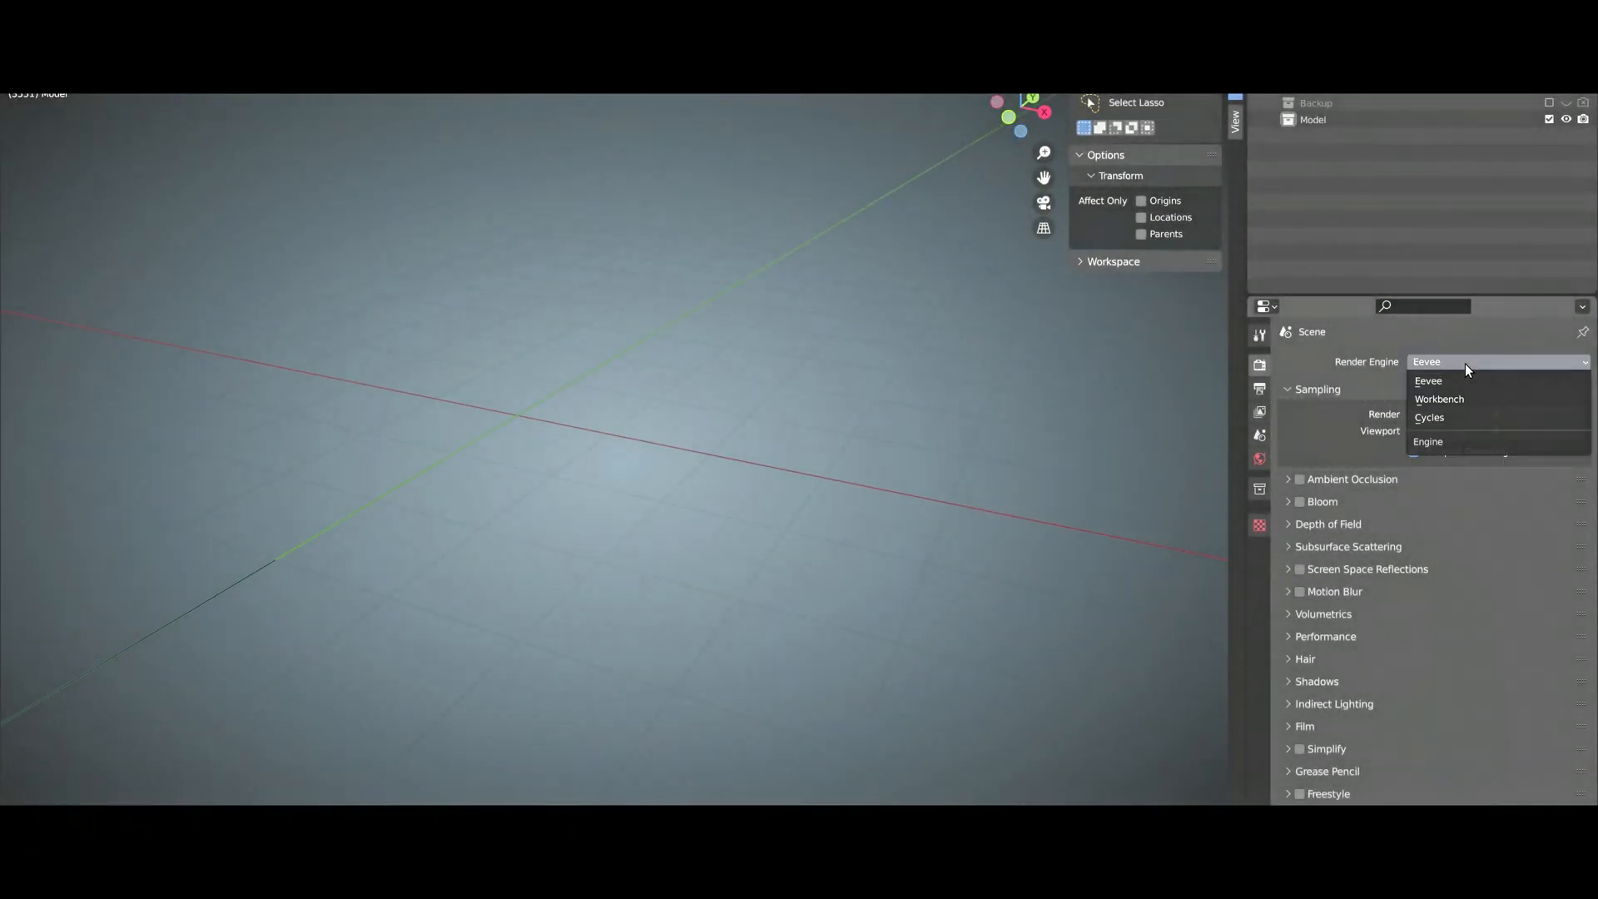
Keep Eevee as the render engine and bring up the Add menu in the viewport.
click(1429, 380)
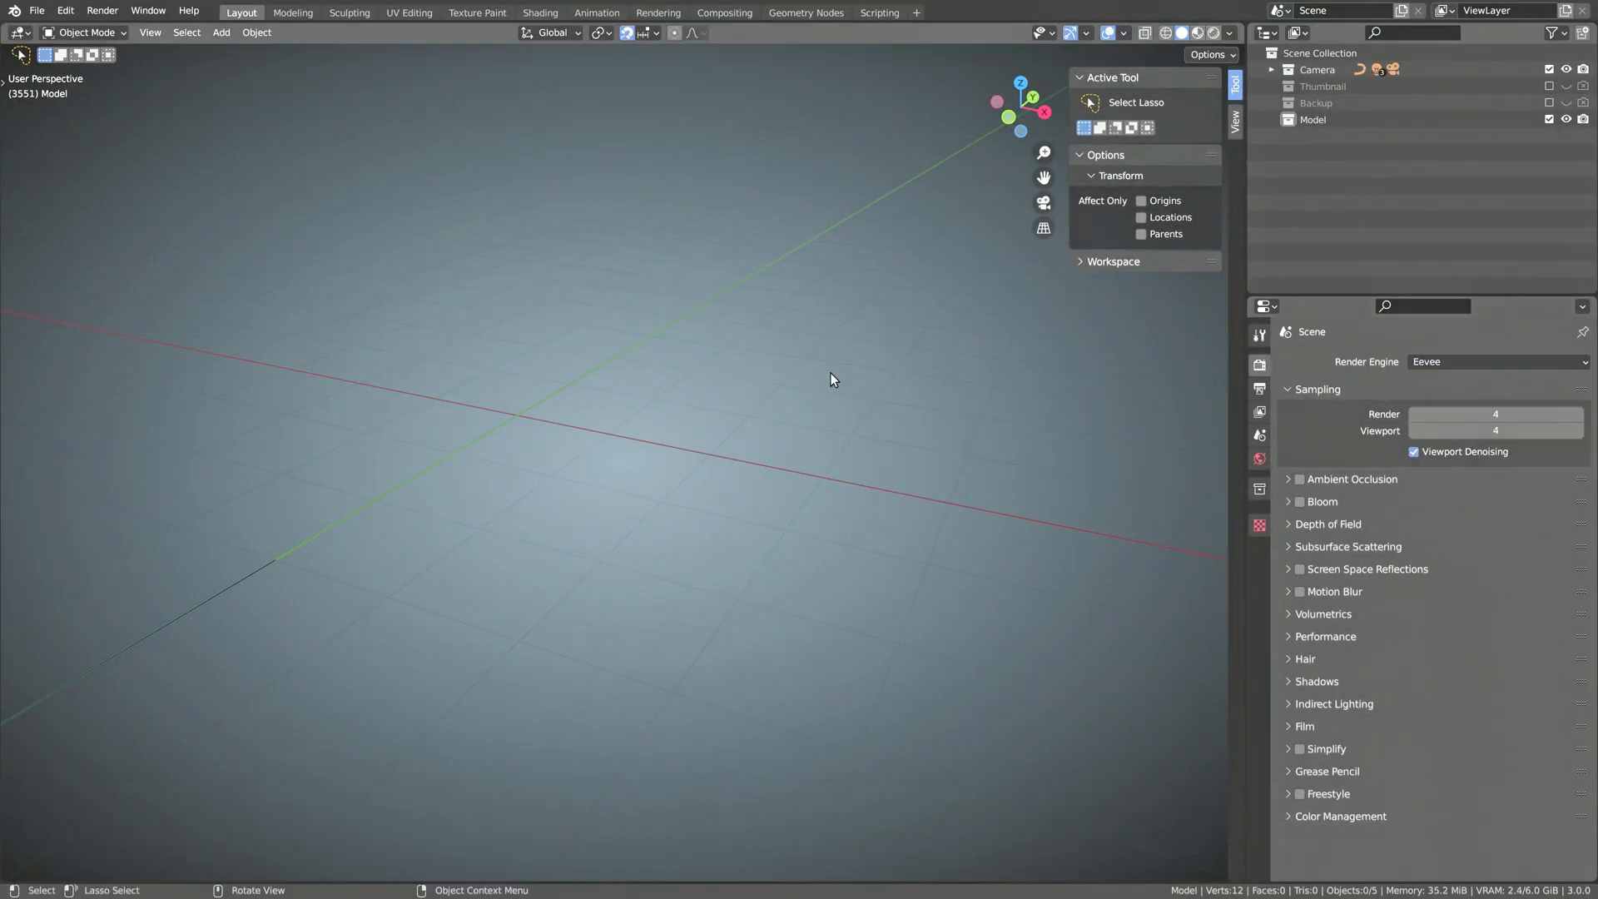
click(219, 32)
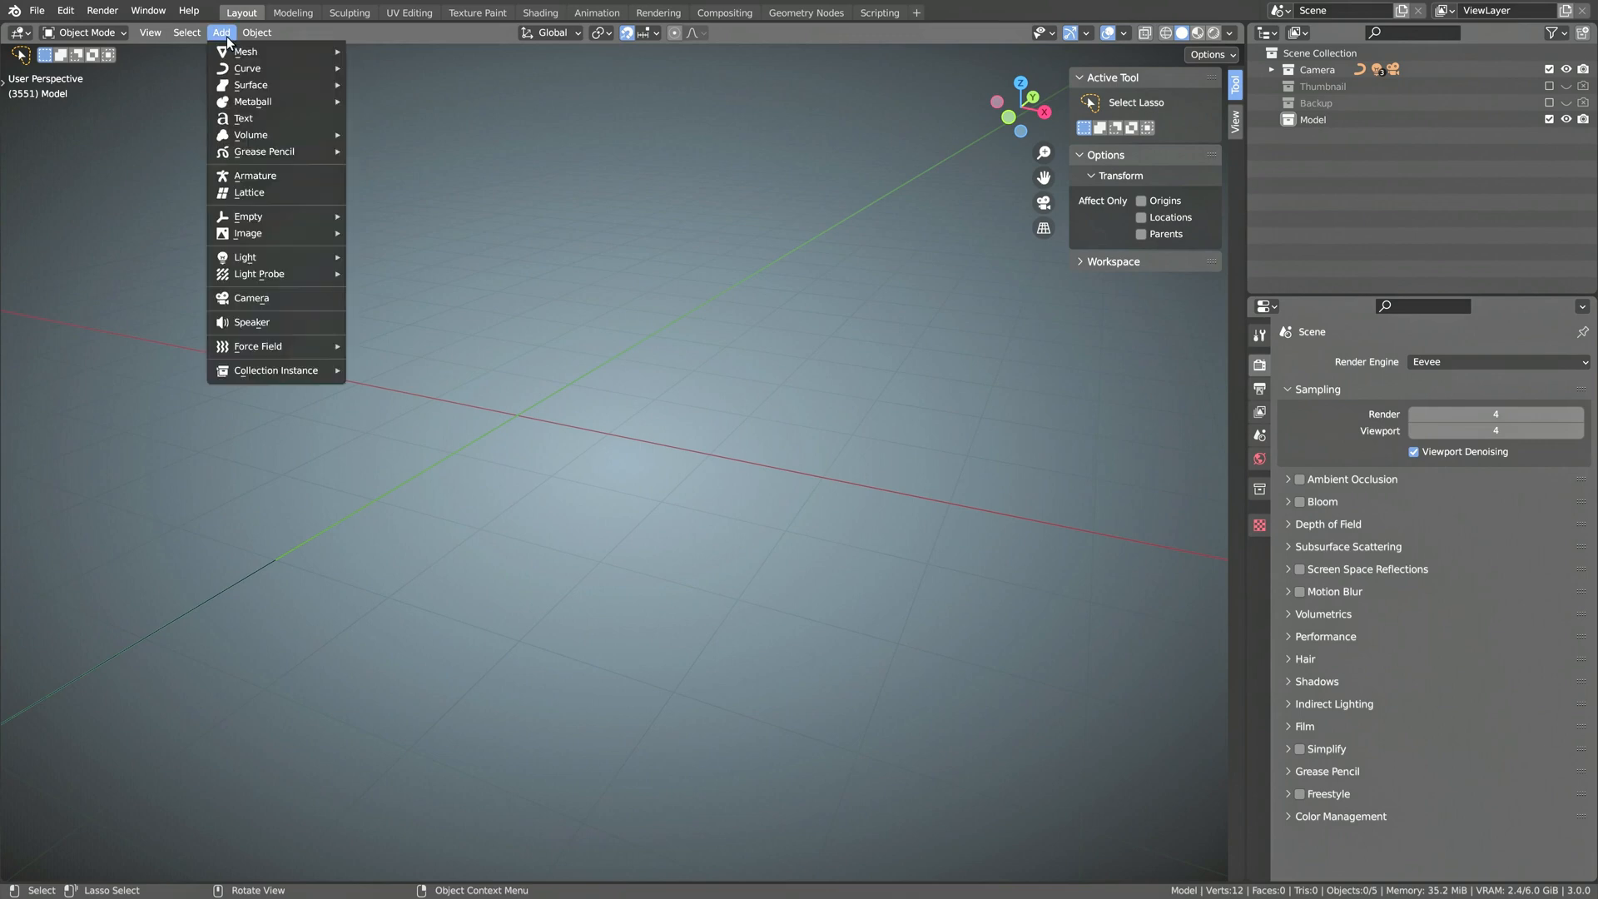
mouse_move(250, 52)
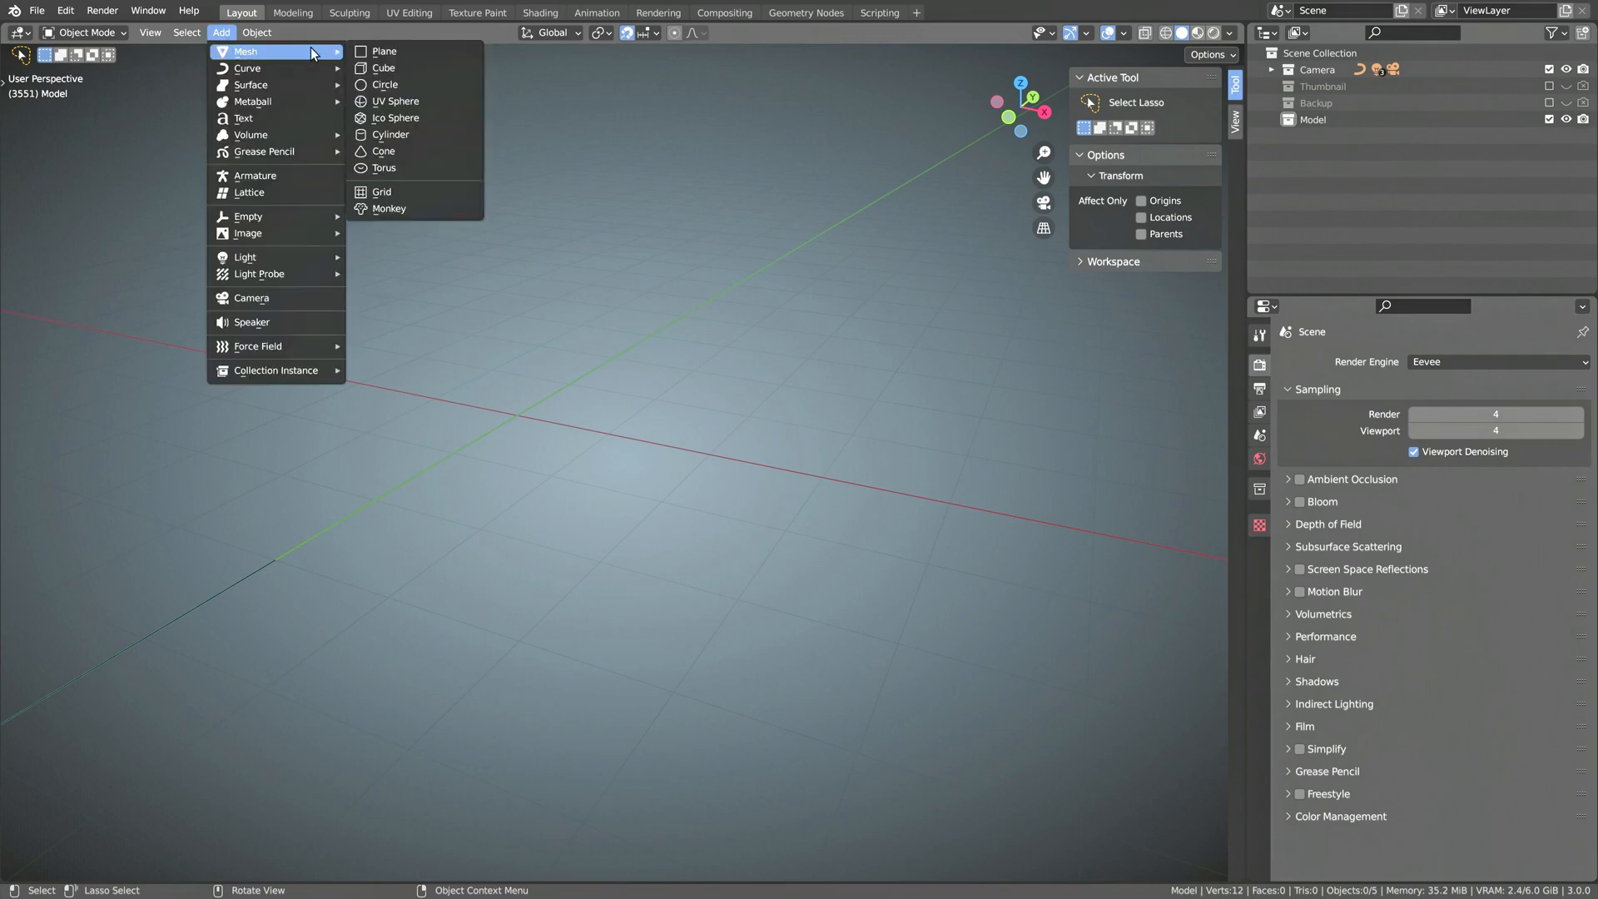
Add a plane, rotate it 90° around X and scale it 4 along X.
click(386, 50)
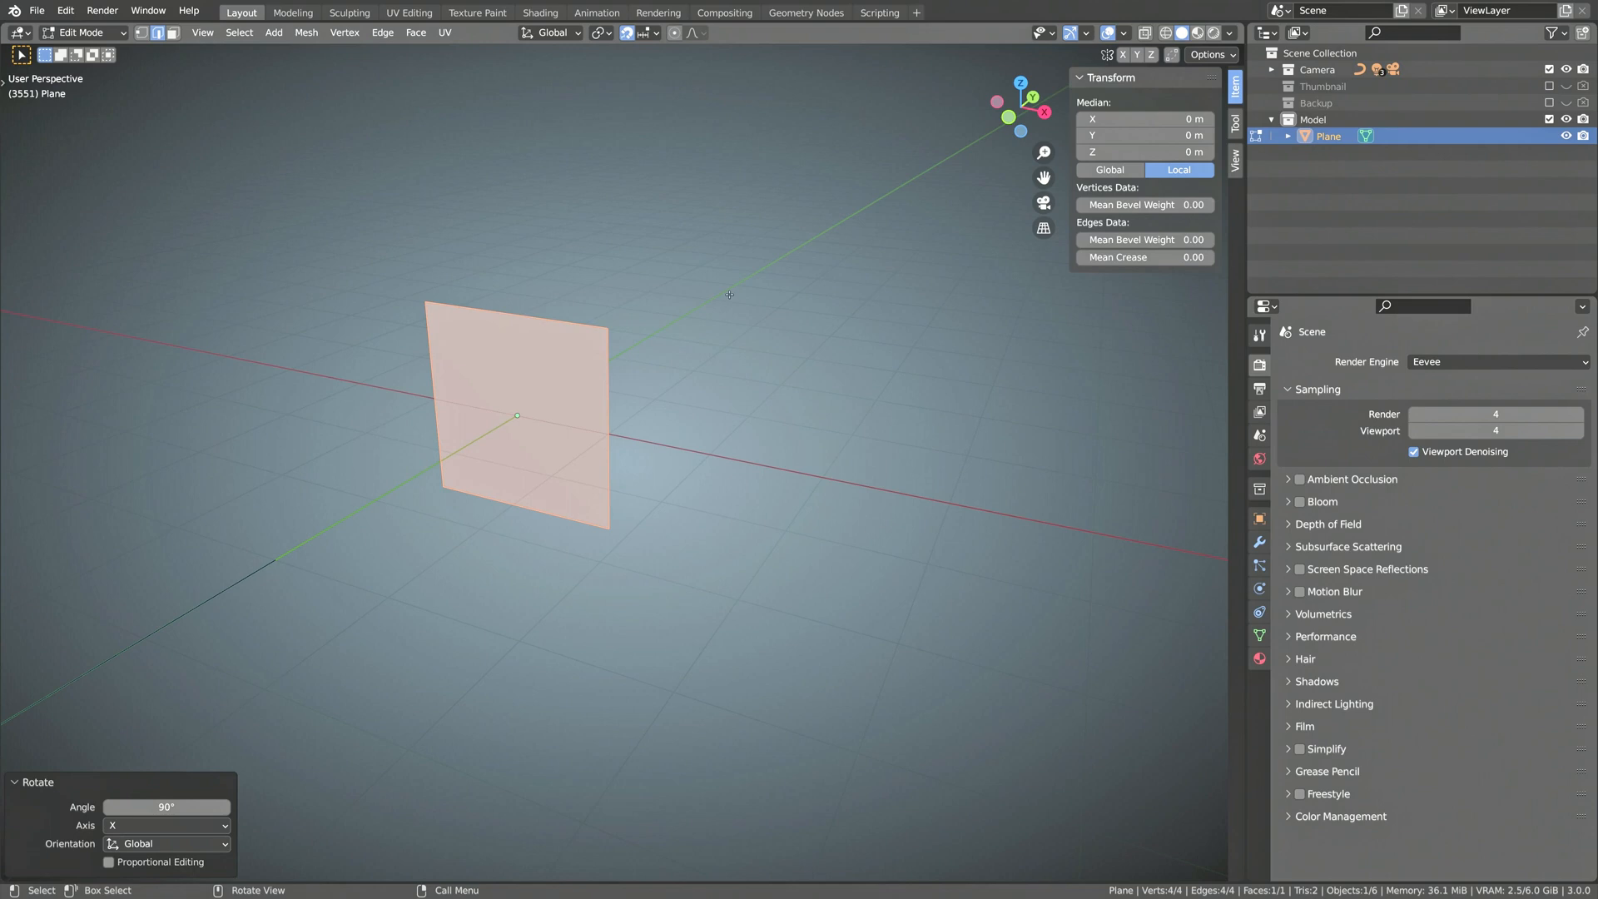
key(s)
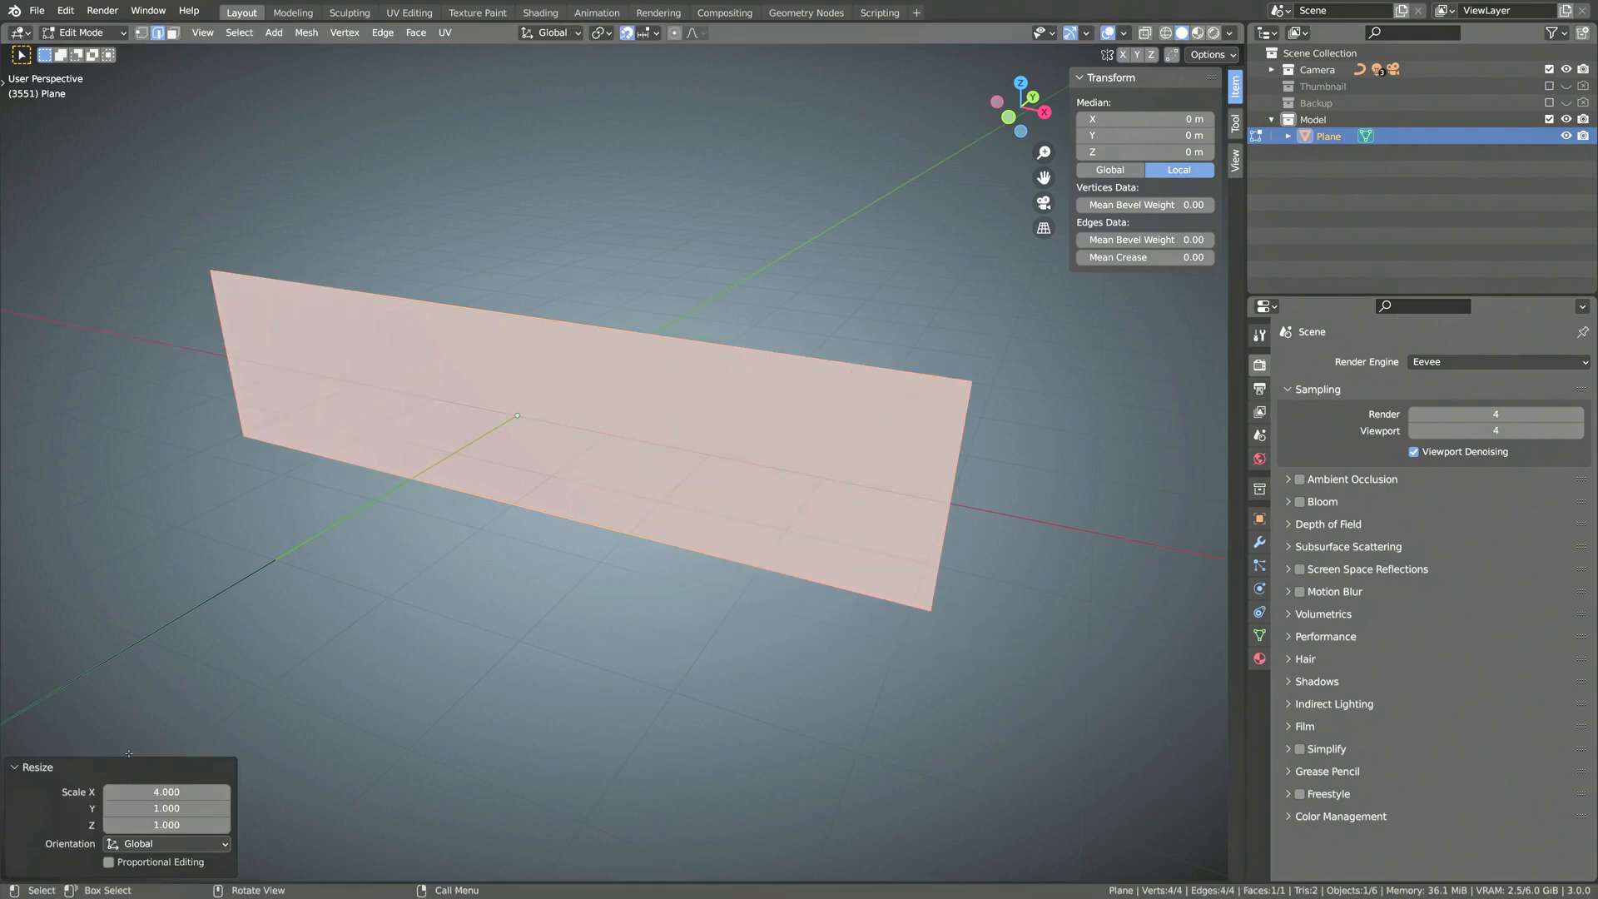
key(s)
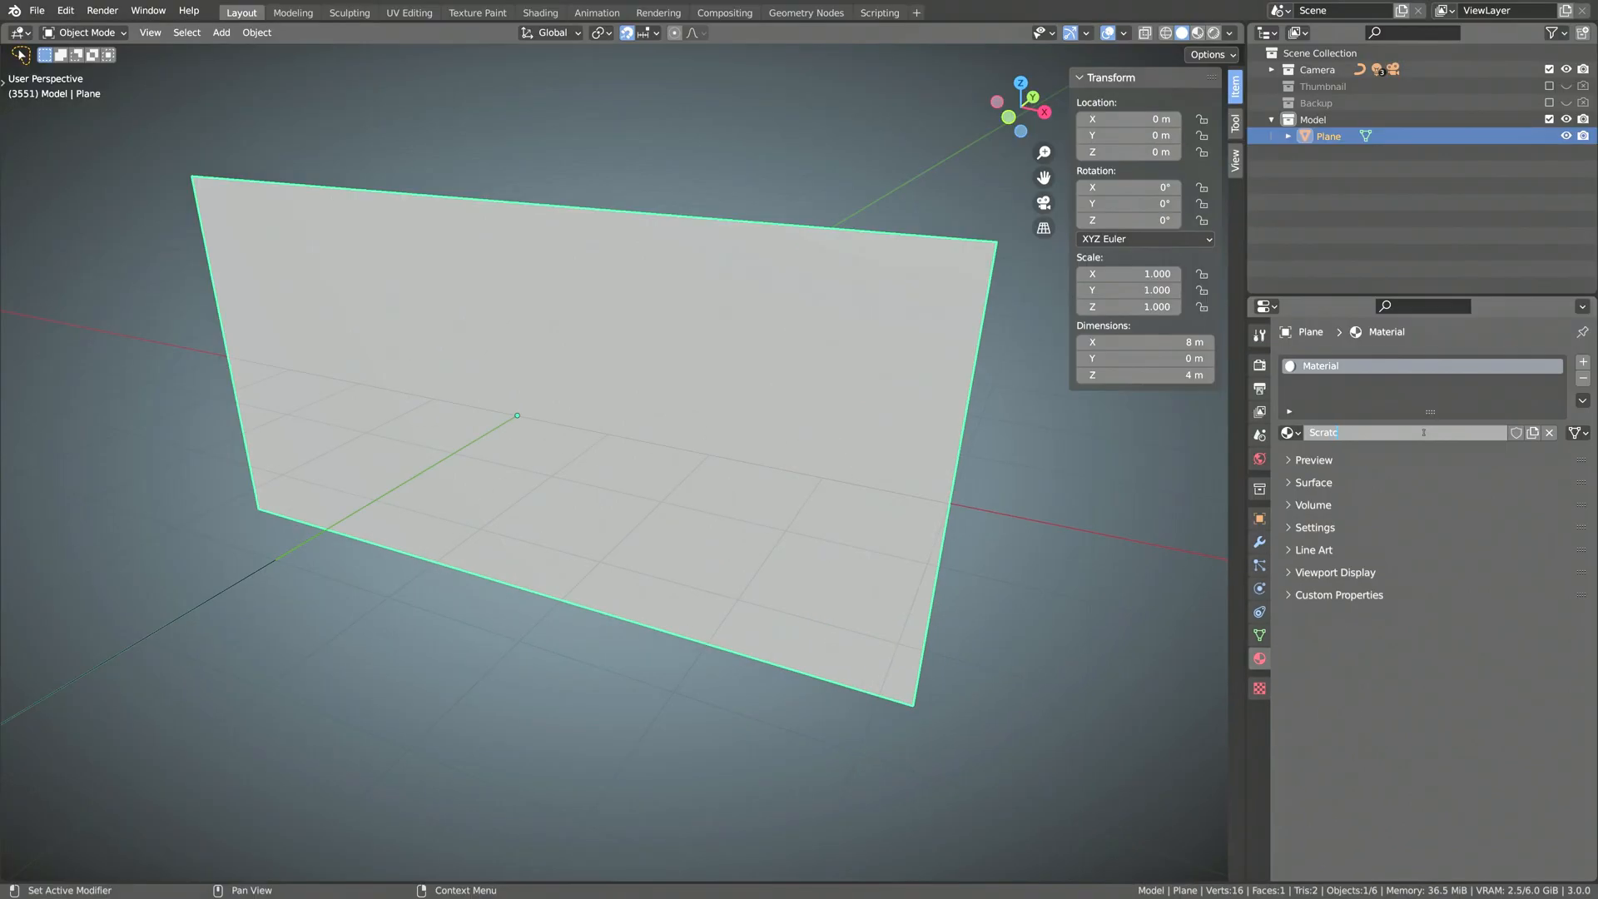
Name the plane's new material 'Scratched' and switch to the Shading workspace.
text(Scratched)
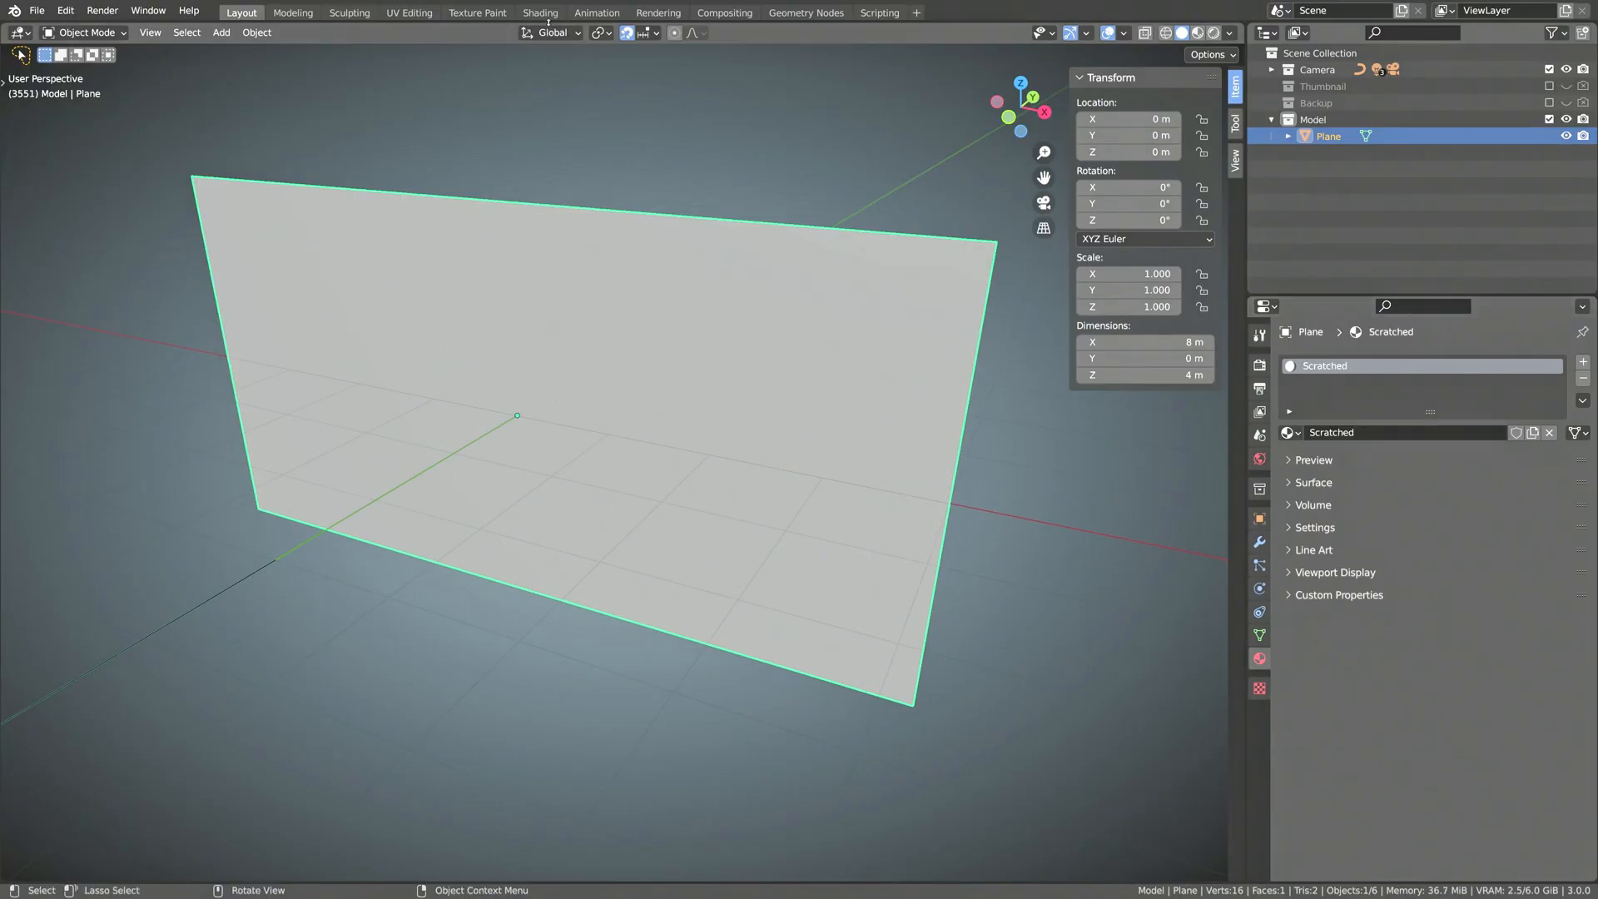
click(539, 14)
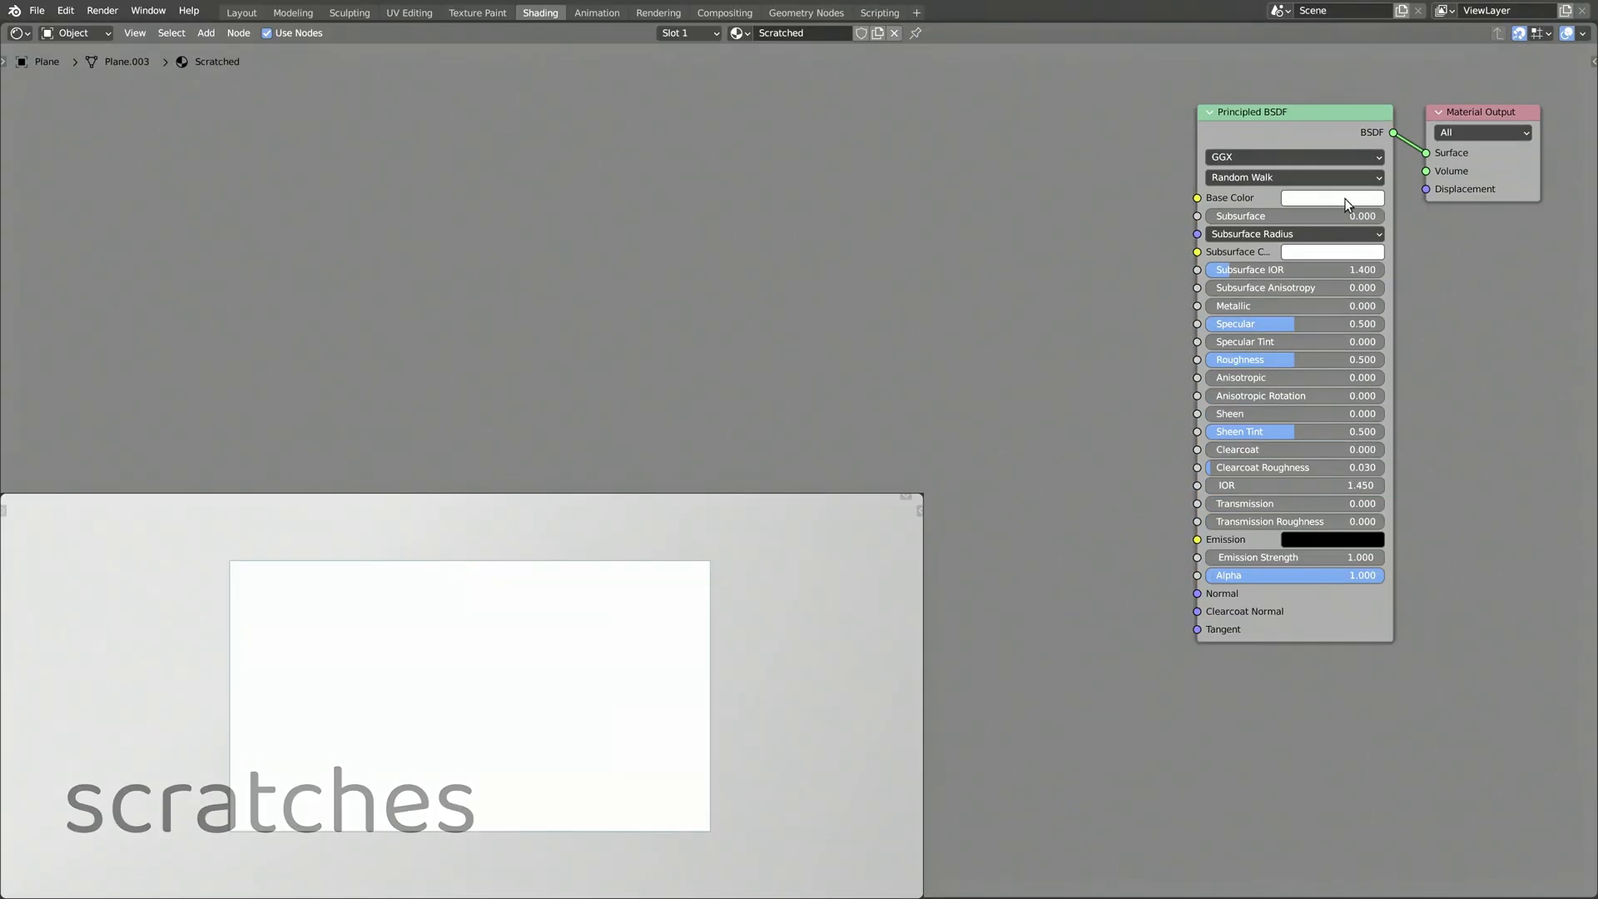
Set the Principled BSDF base colour to pink.
click(1332, 196)
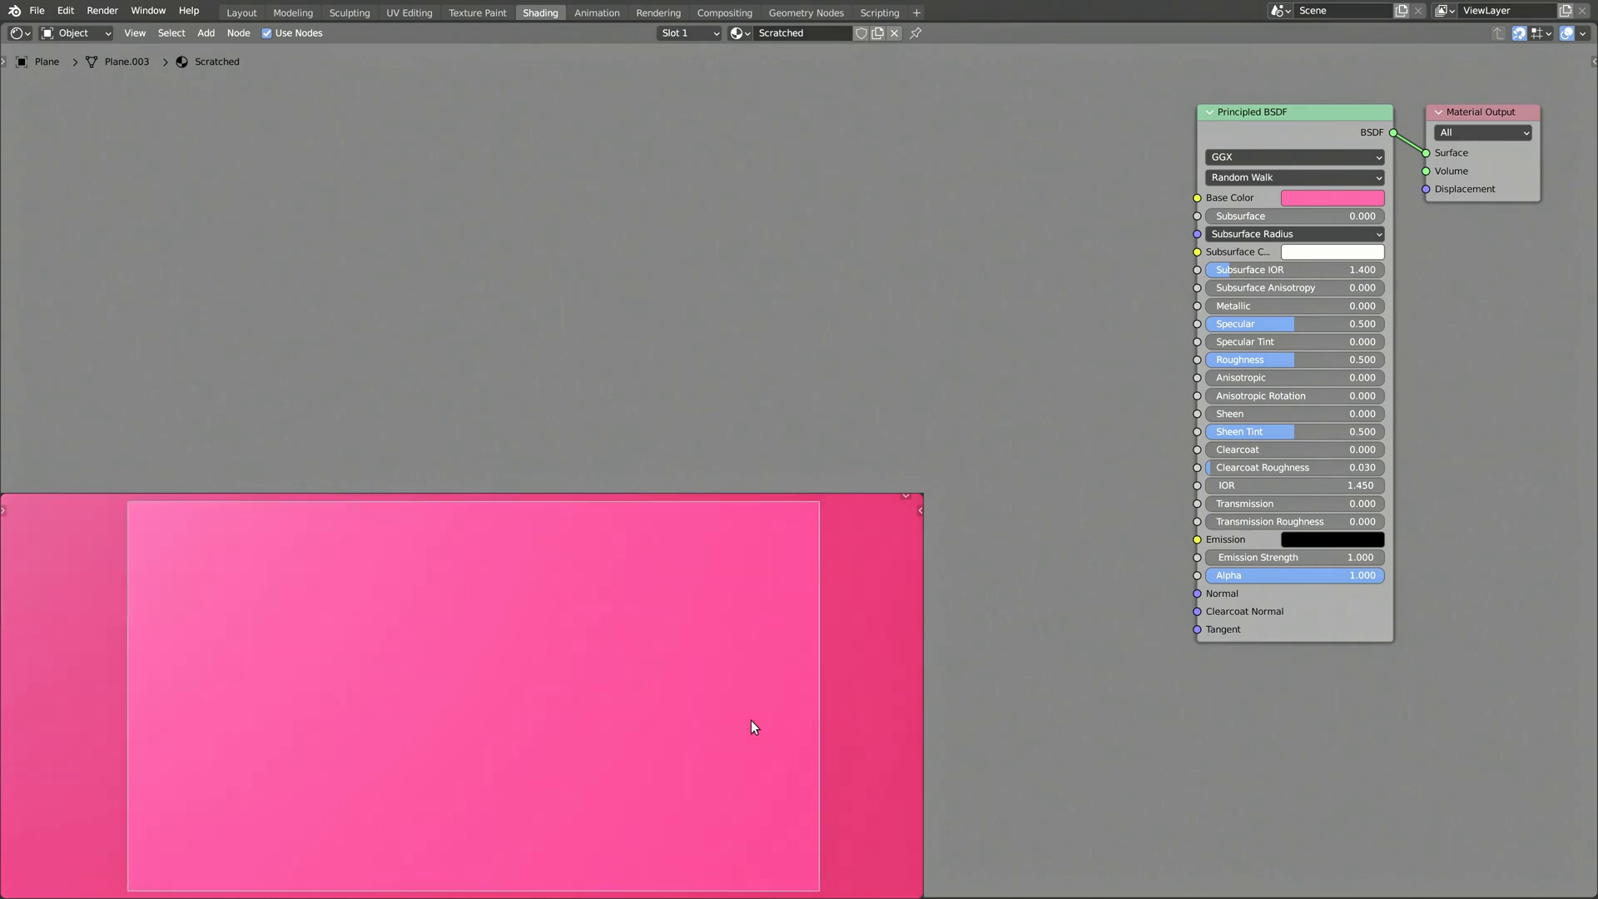
Chain Object coordinates → Wave → Noise (scale 4) → Bump at strength 0.5 into the BSDF normal.
key(shift+A)
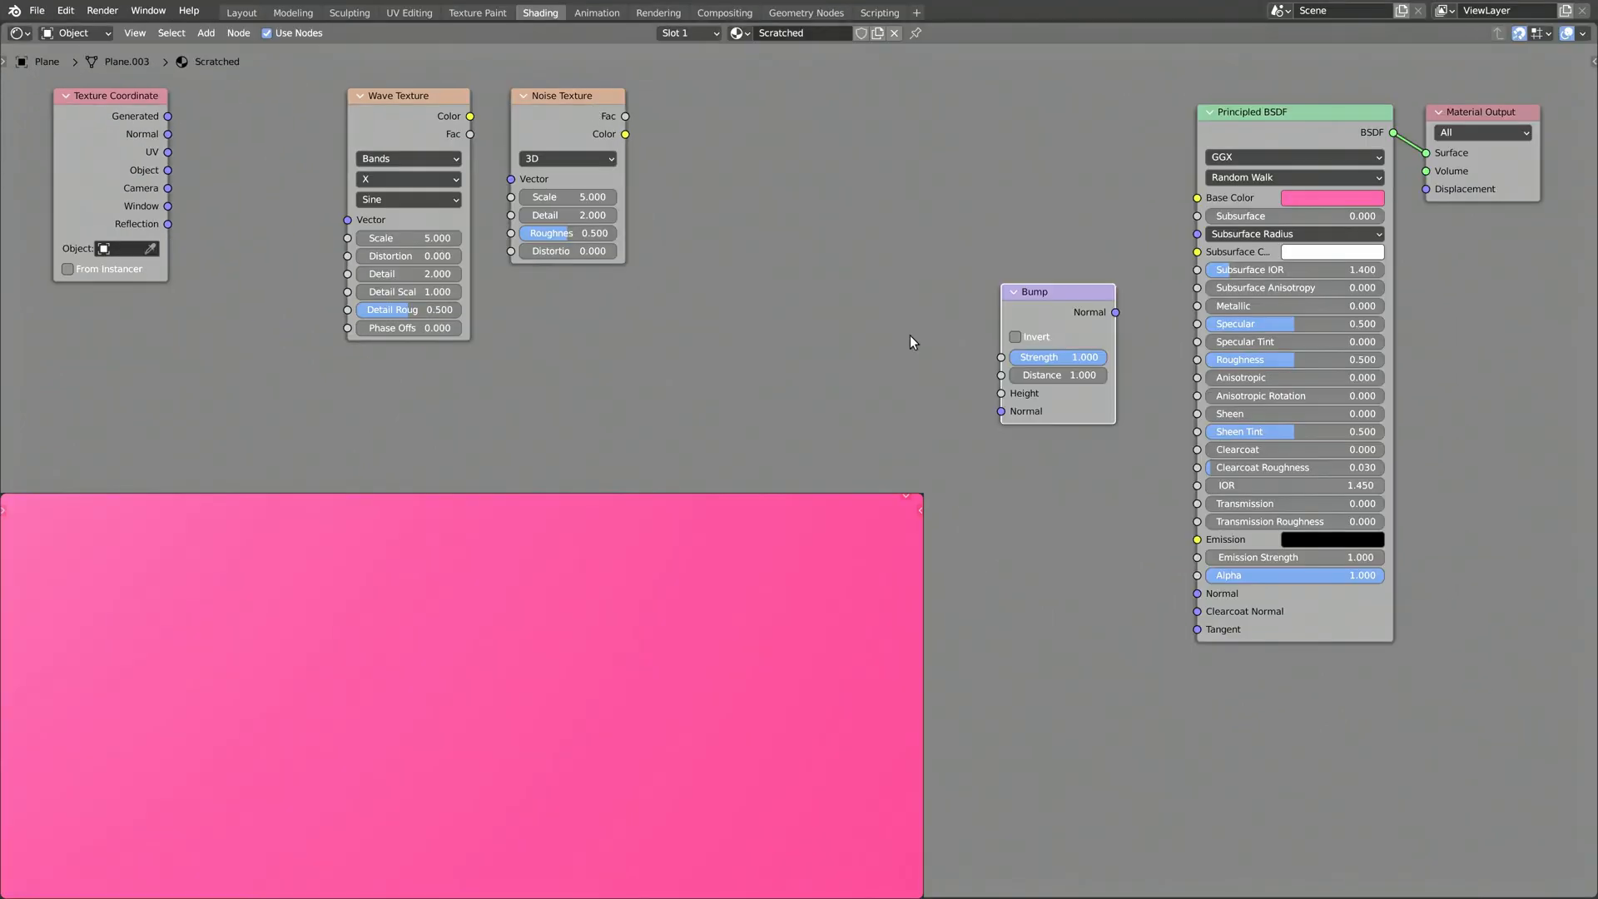
drag(1034, 292, 1039, 601)
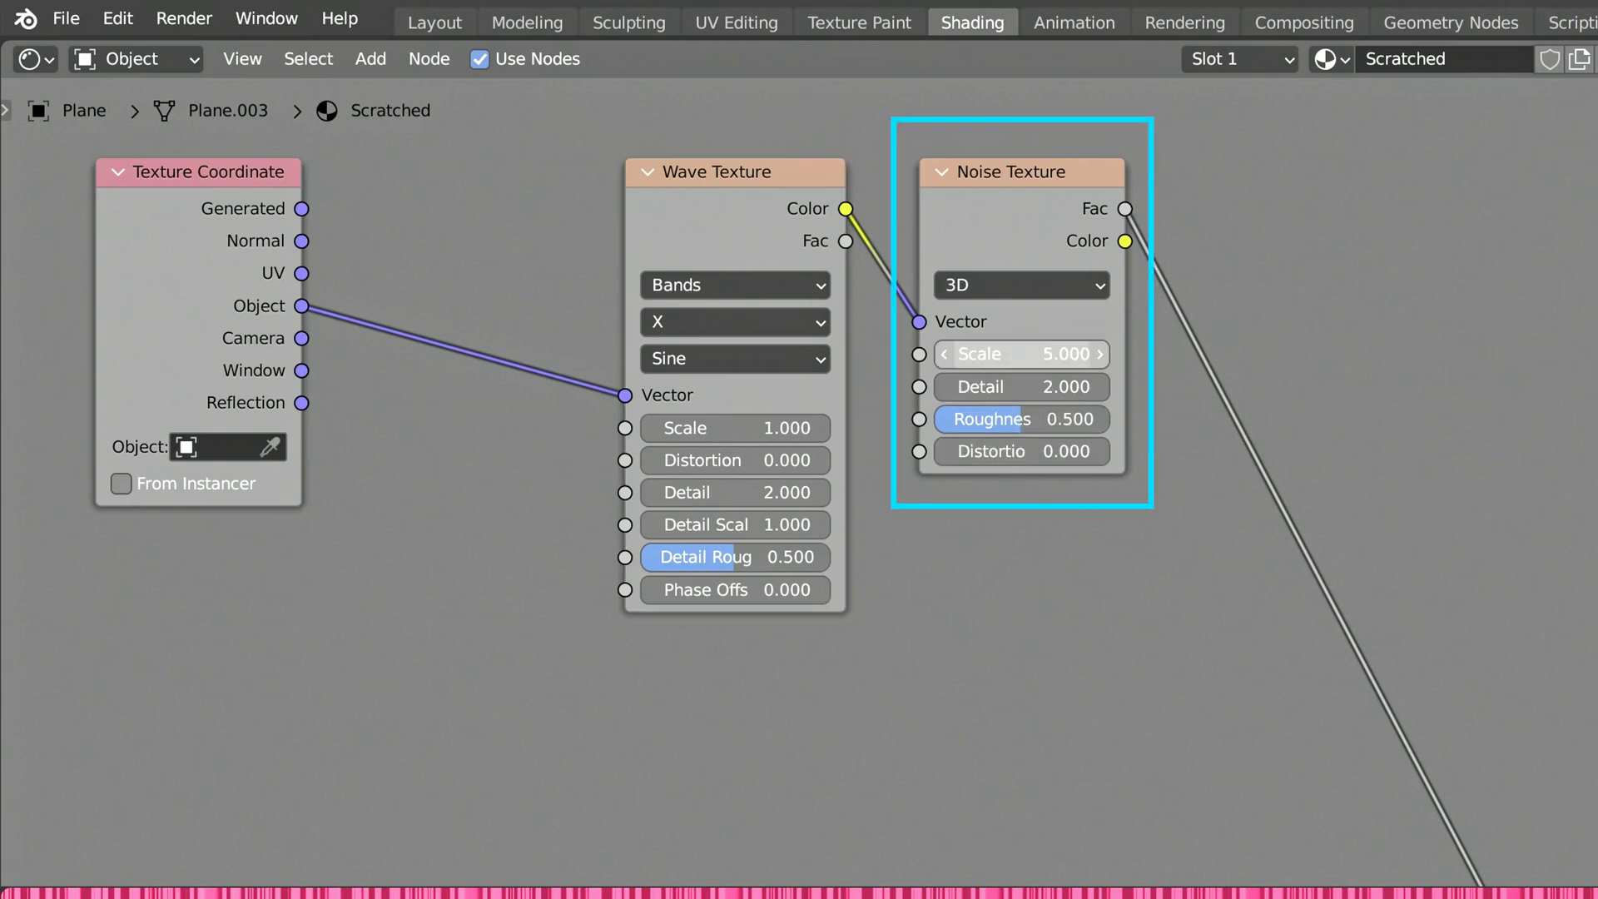
drag(1060, 353, 1019, 353)
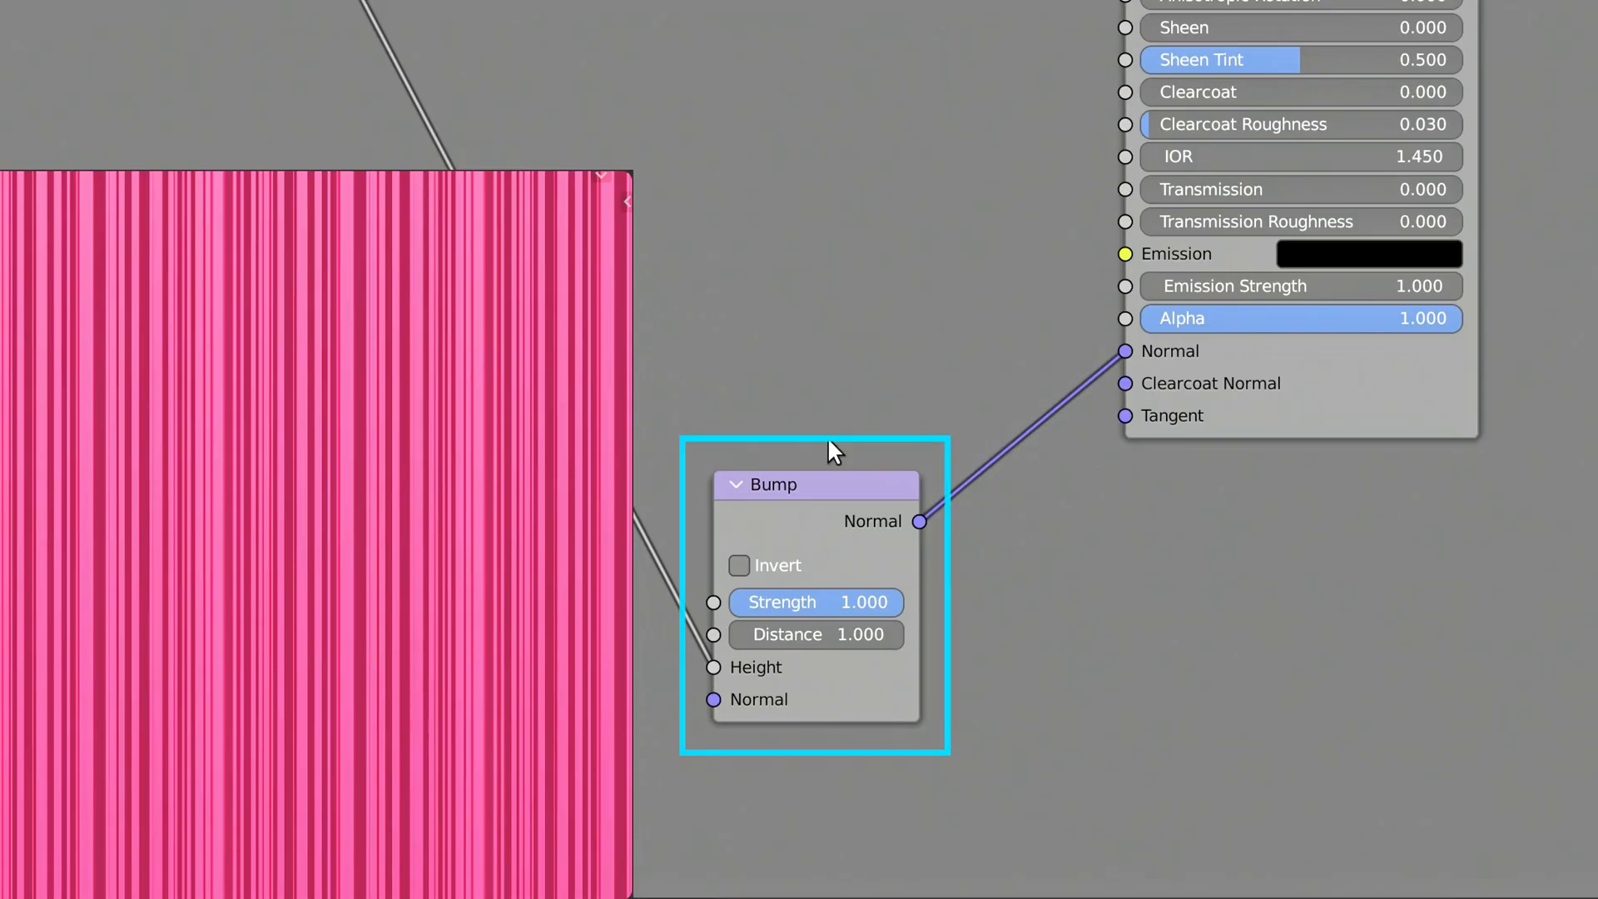
drag(866, 601, 816, 601)
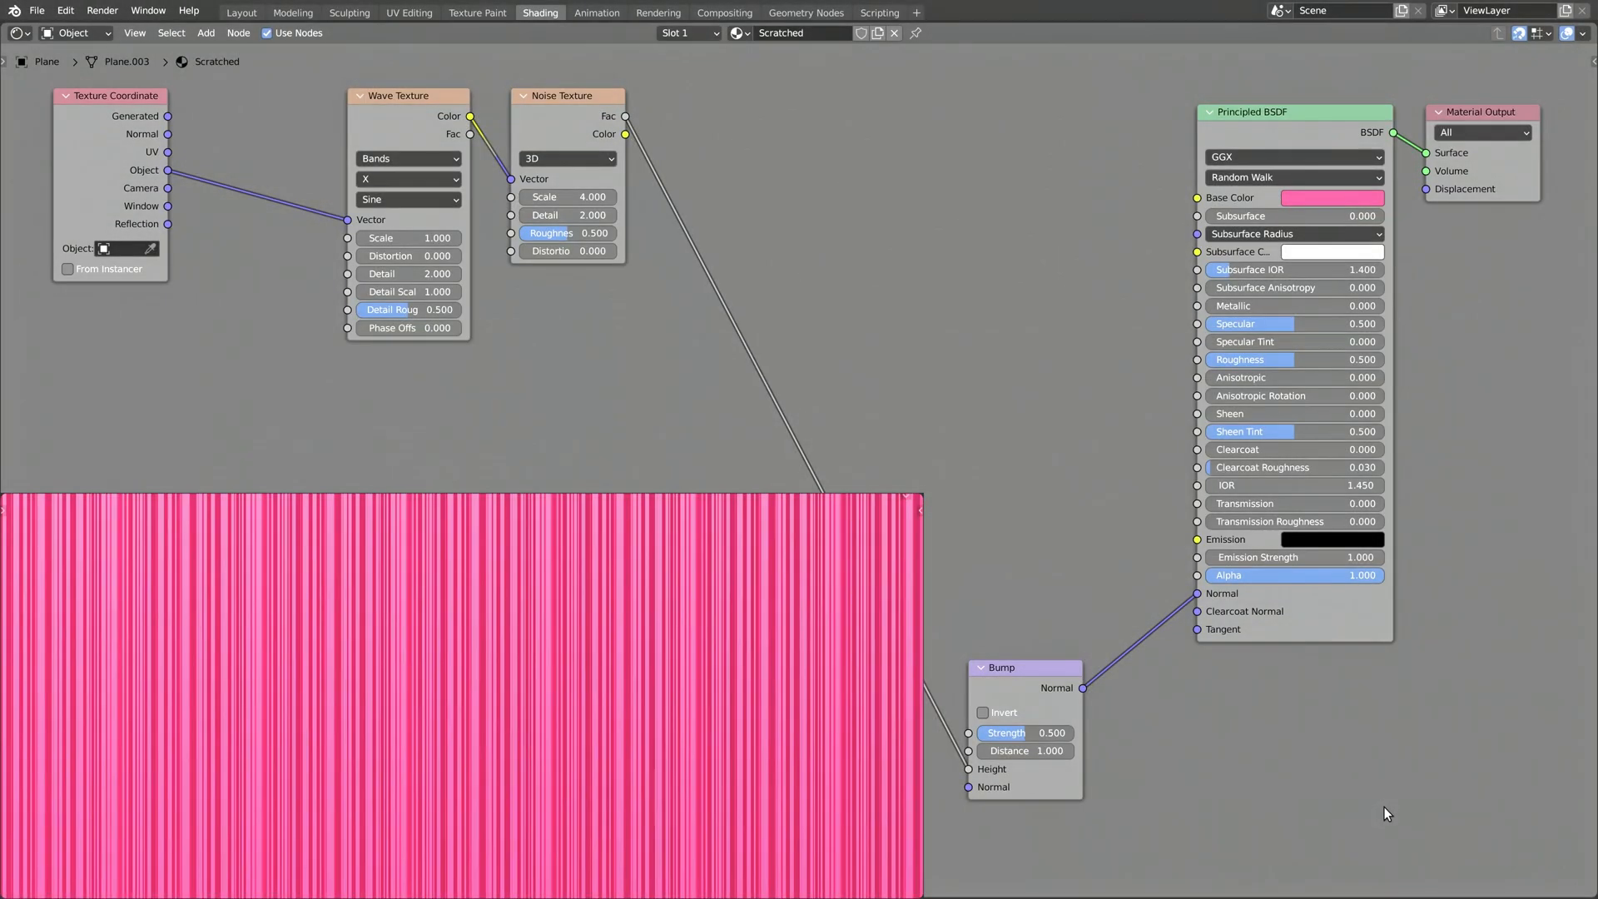
mouse_move(952, 263)
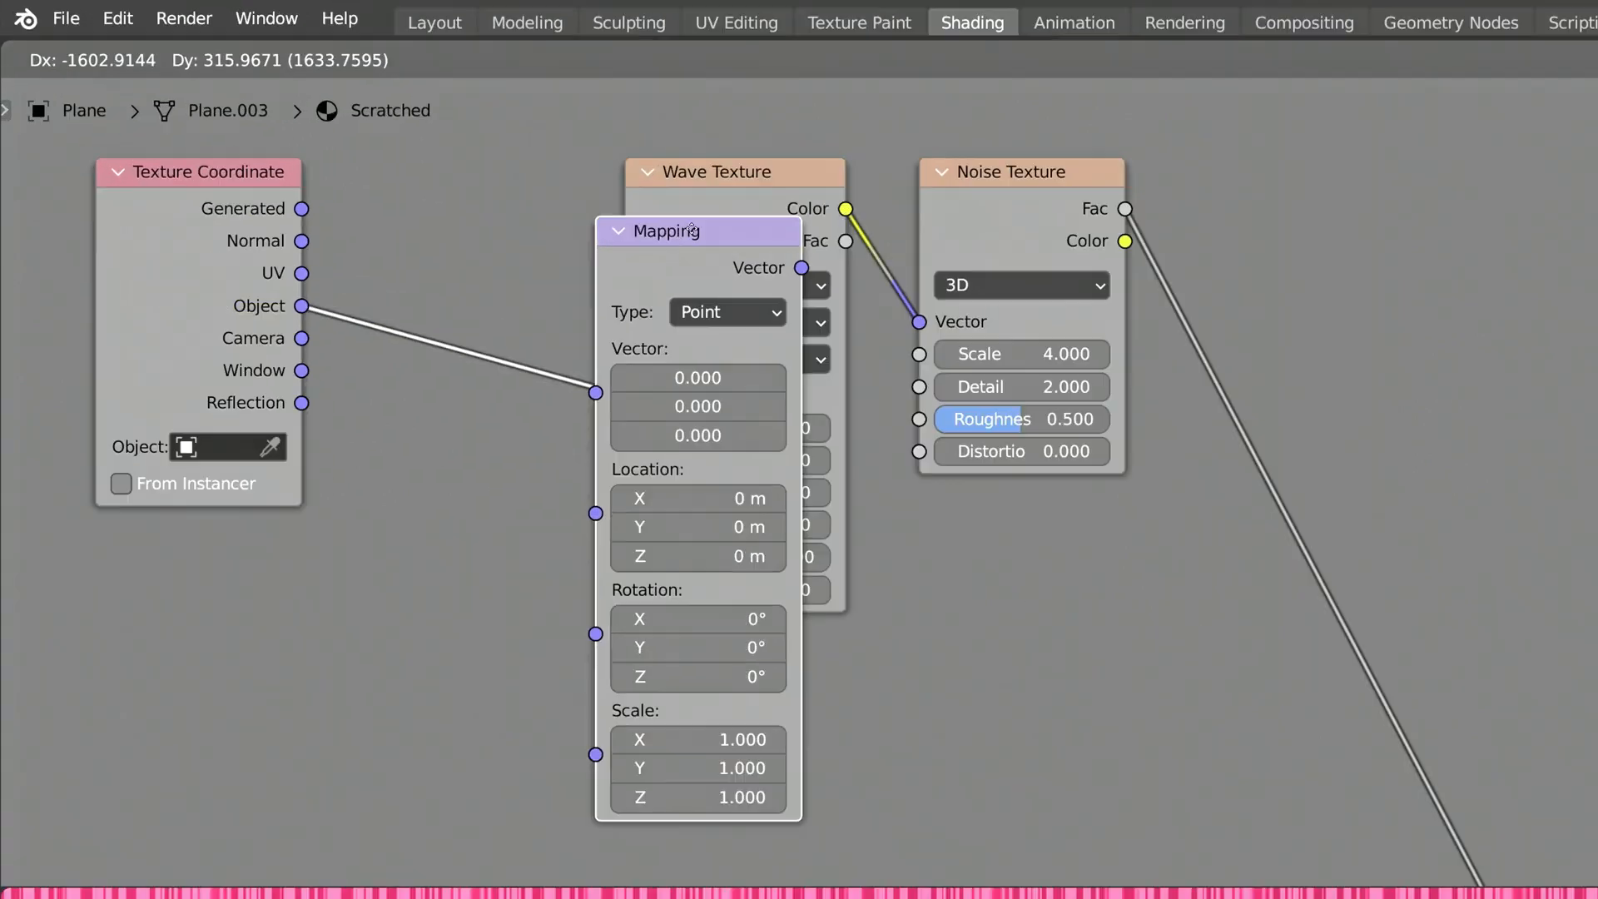
Place a Mapping node on the Object→Wave link, test its rotation, and add a Map Range after the noise.
drag(698, 230, 463, 171)
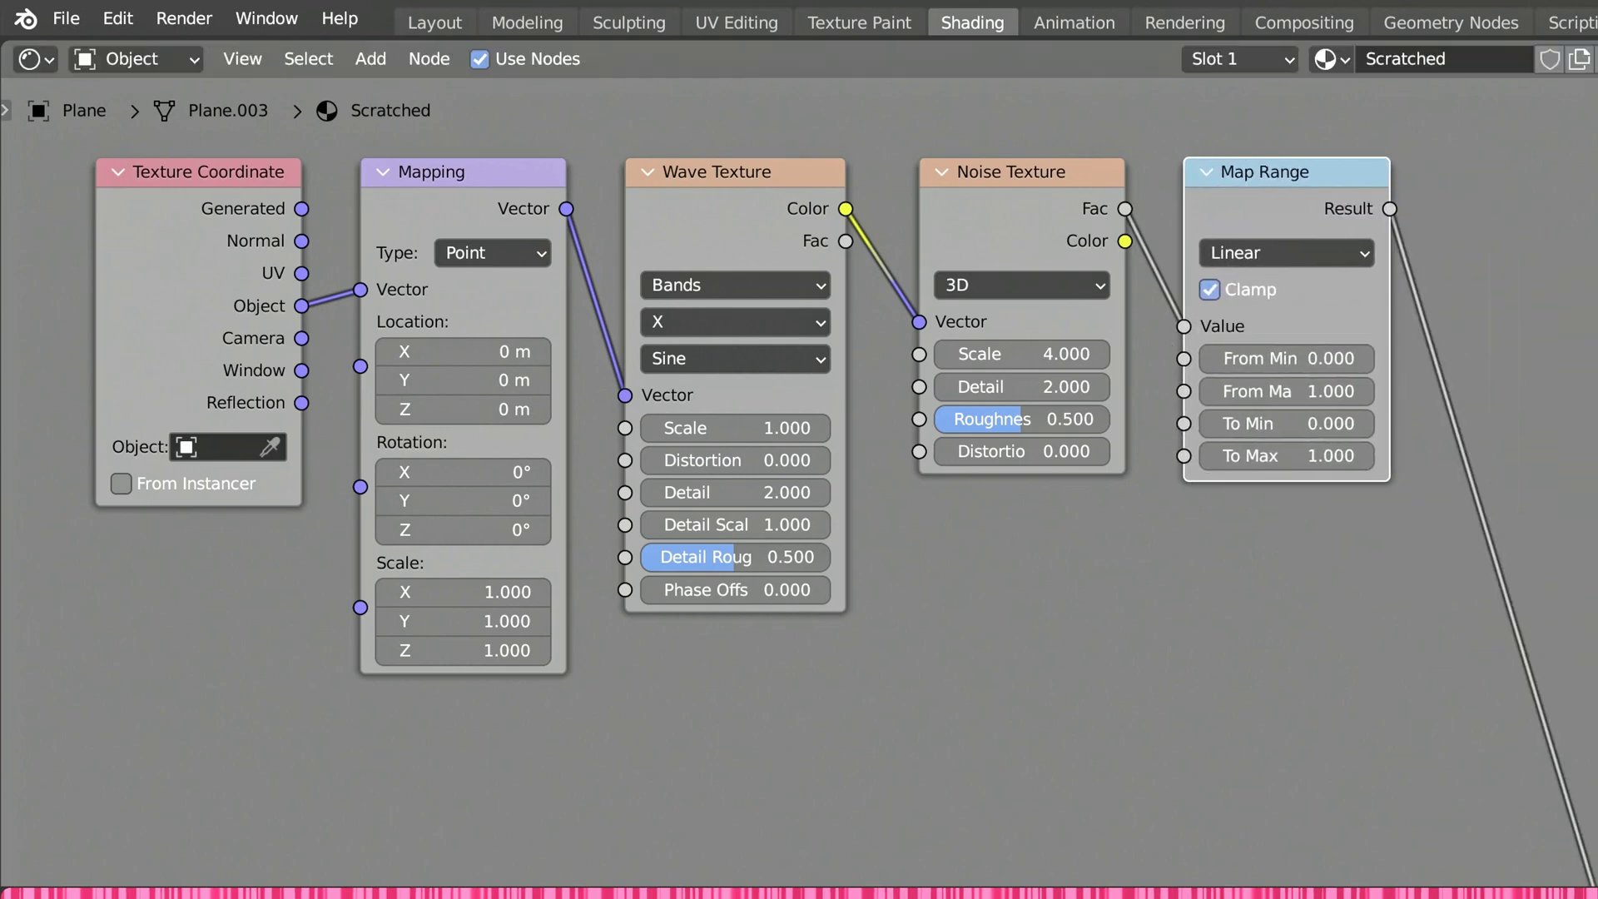
mouse_move(576, 538)
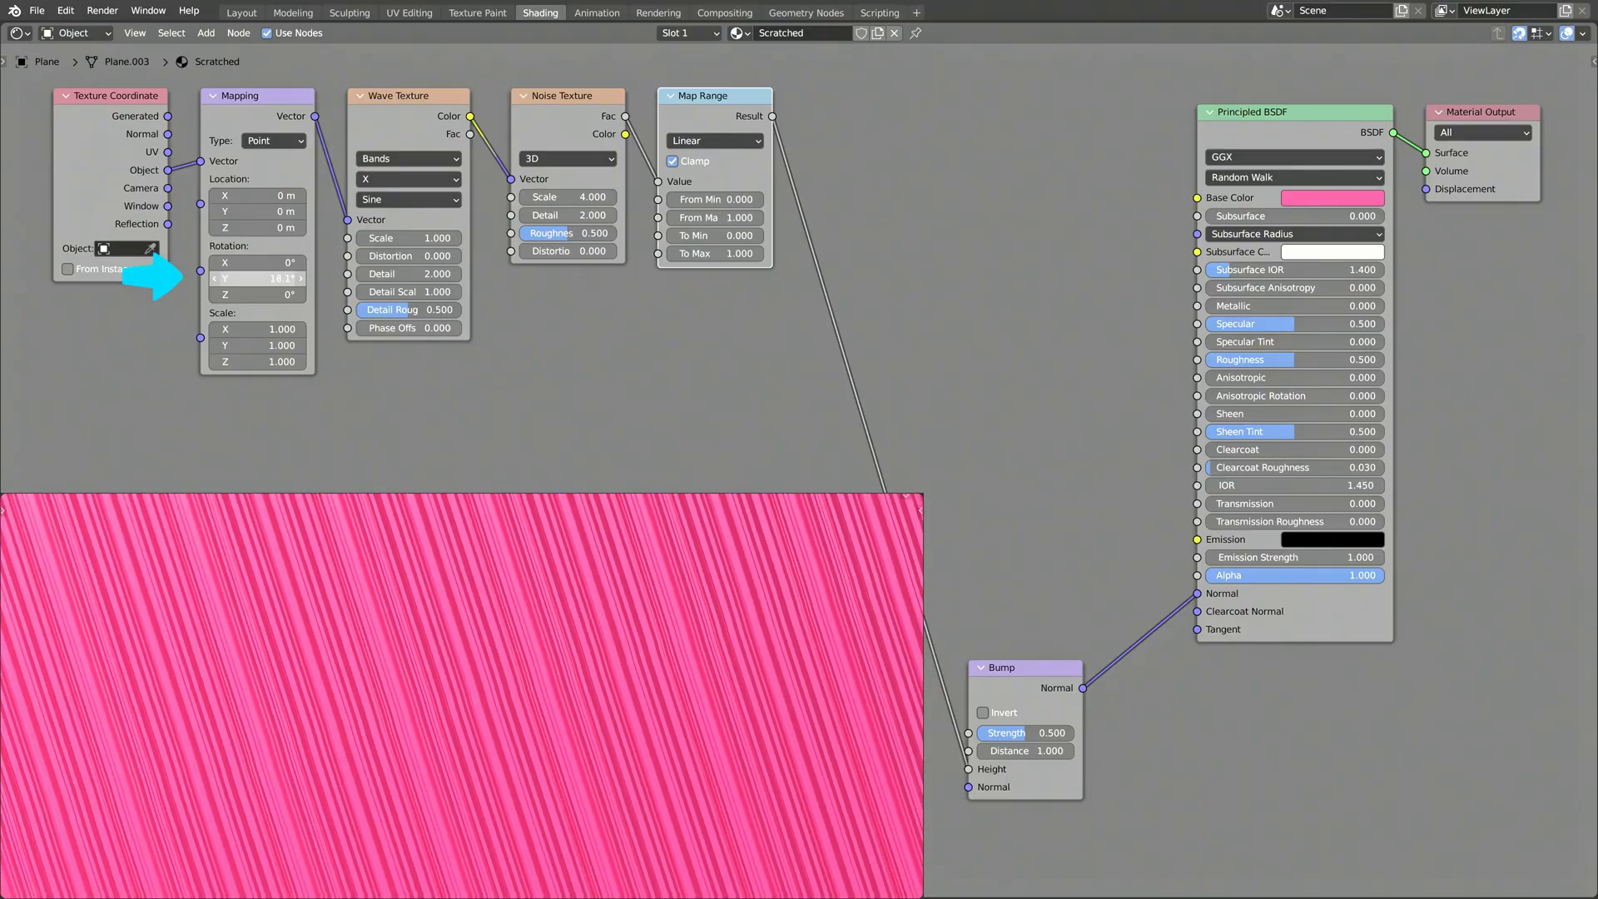
drag(256, 278, 279, 278)
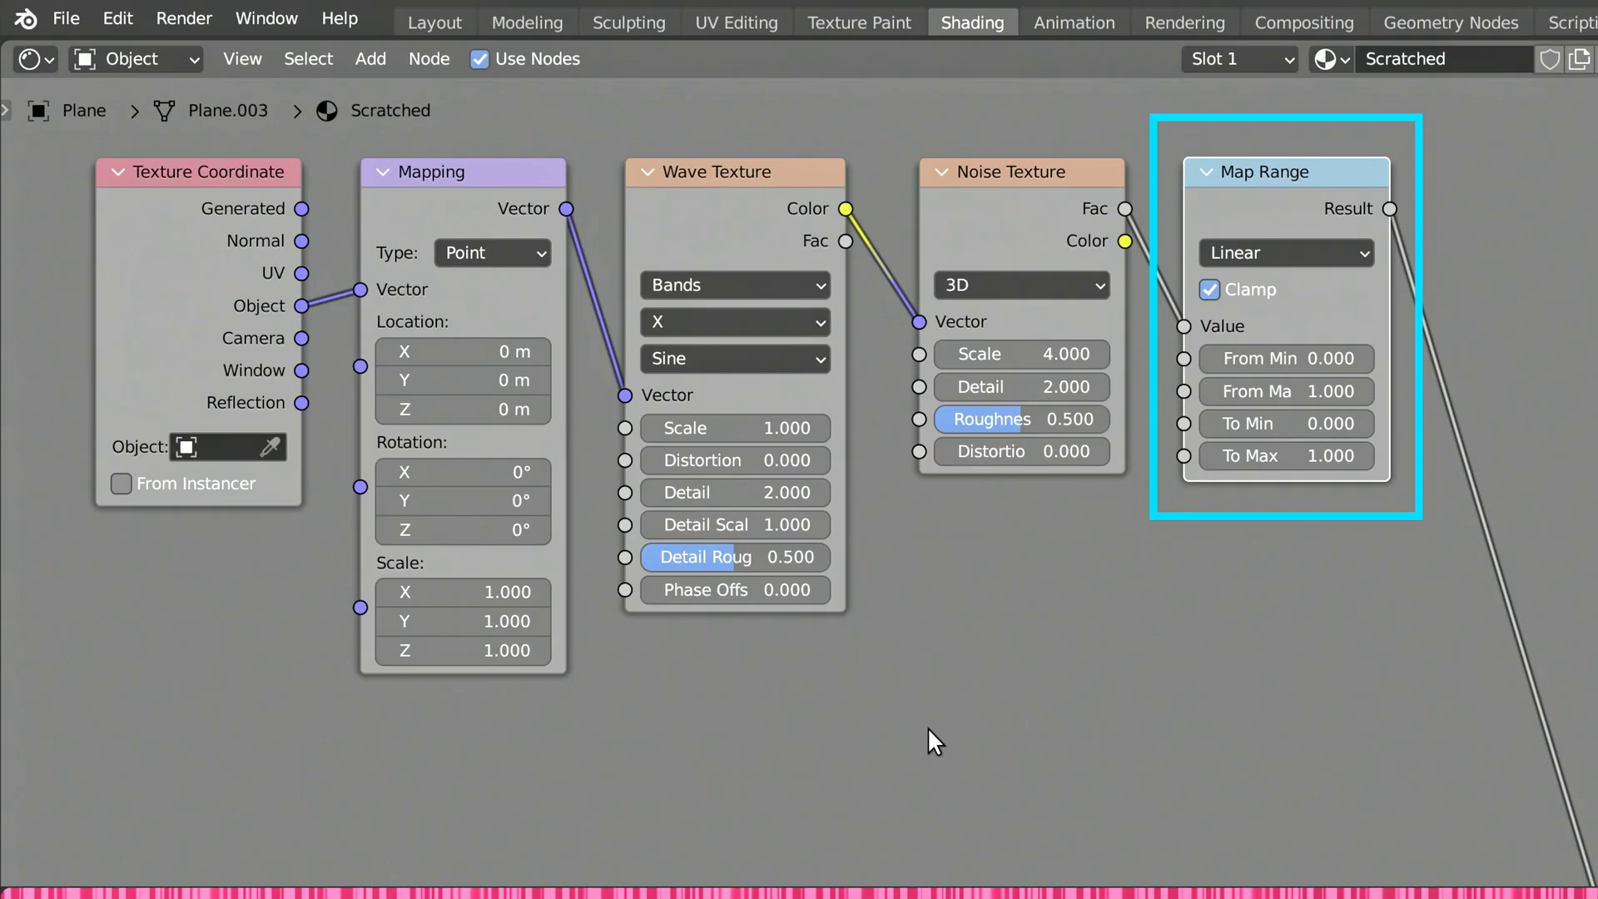
click(934, 742)
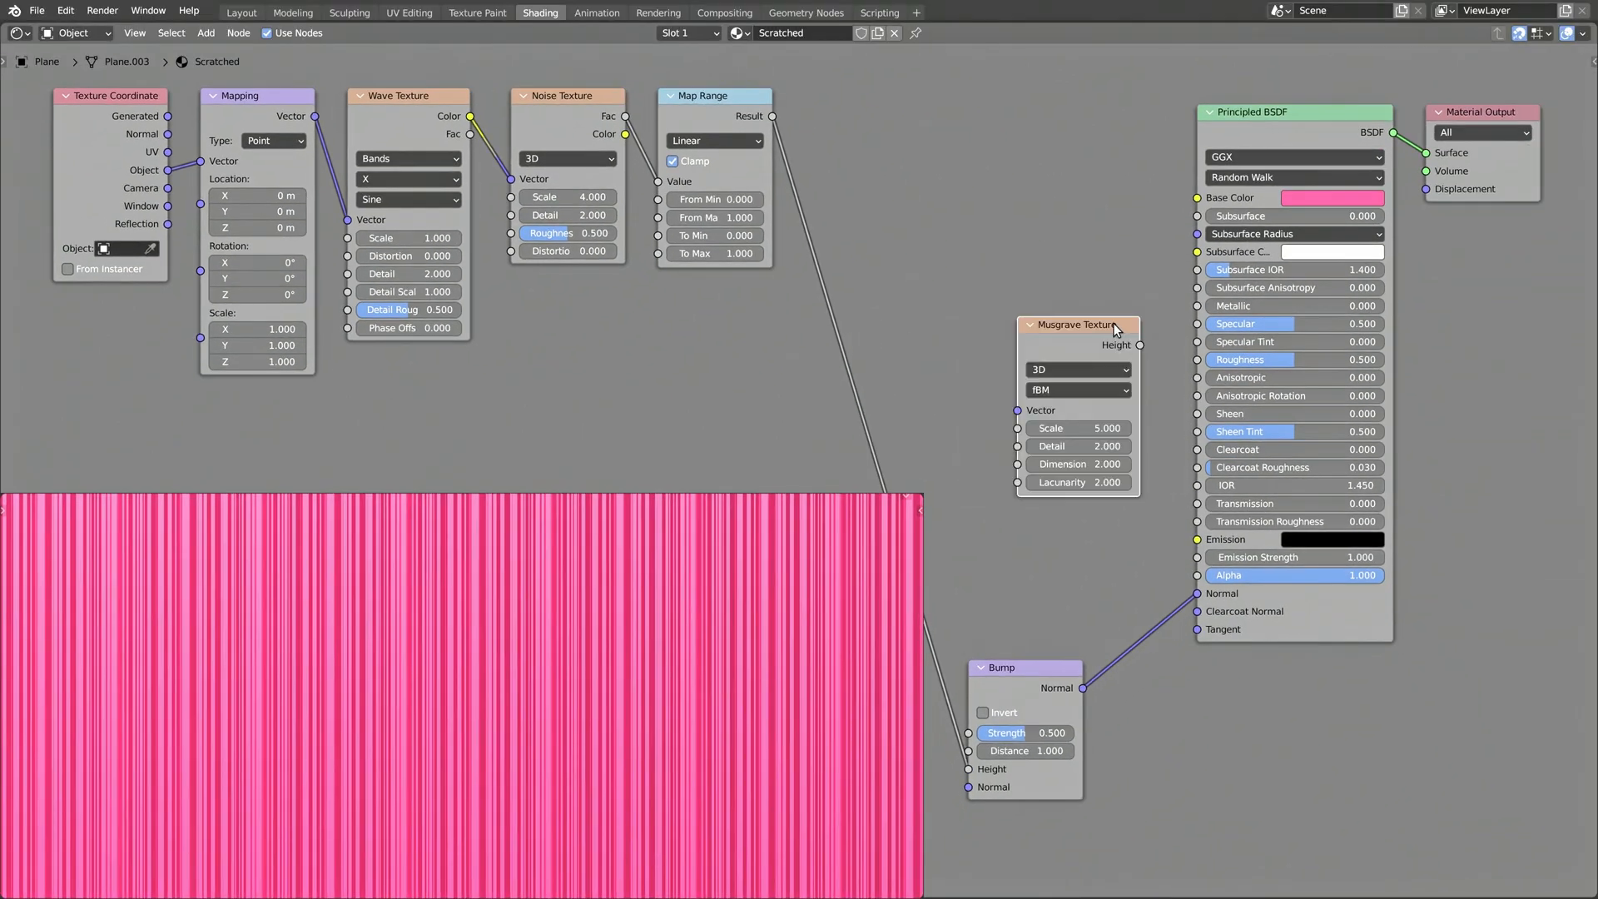
Place the Musgrave texture and join both Map Range results with a clamped Math Add node.
drag(1079, 324, 882, 291)
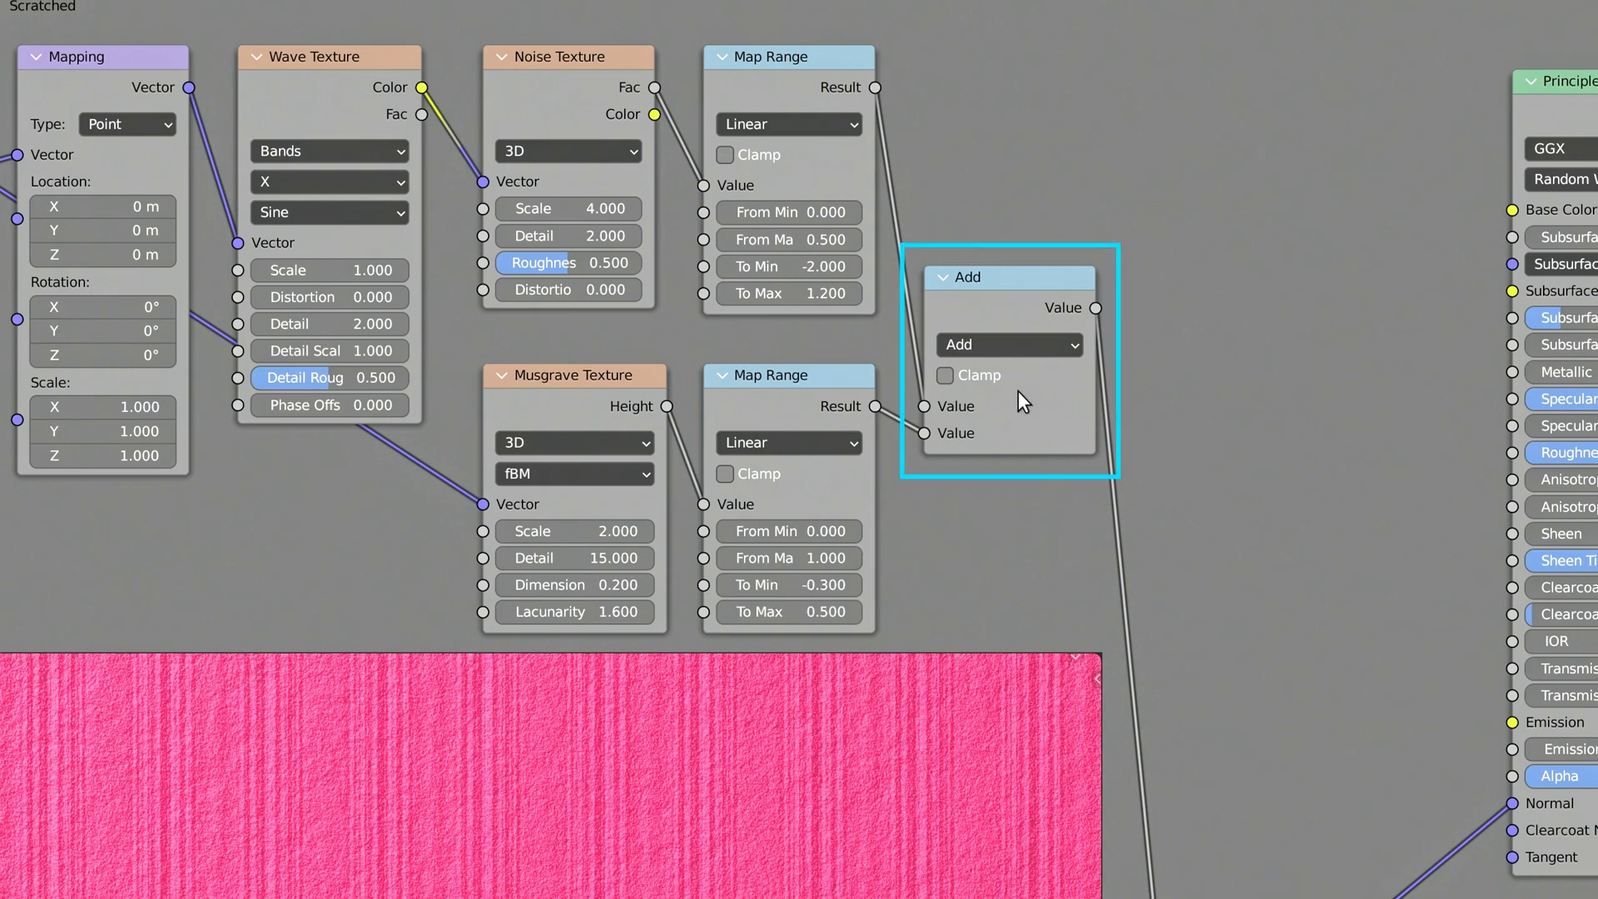
click(945, 376)
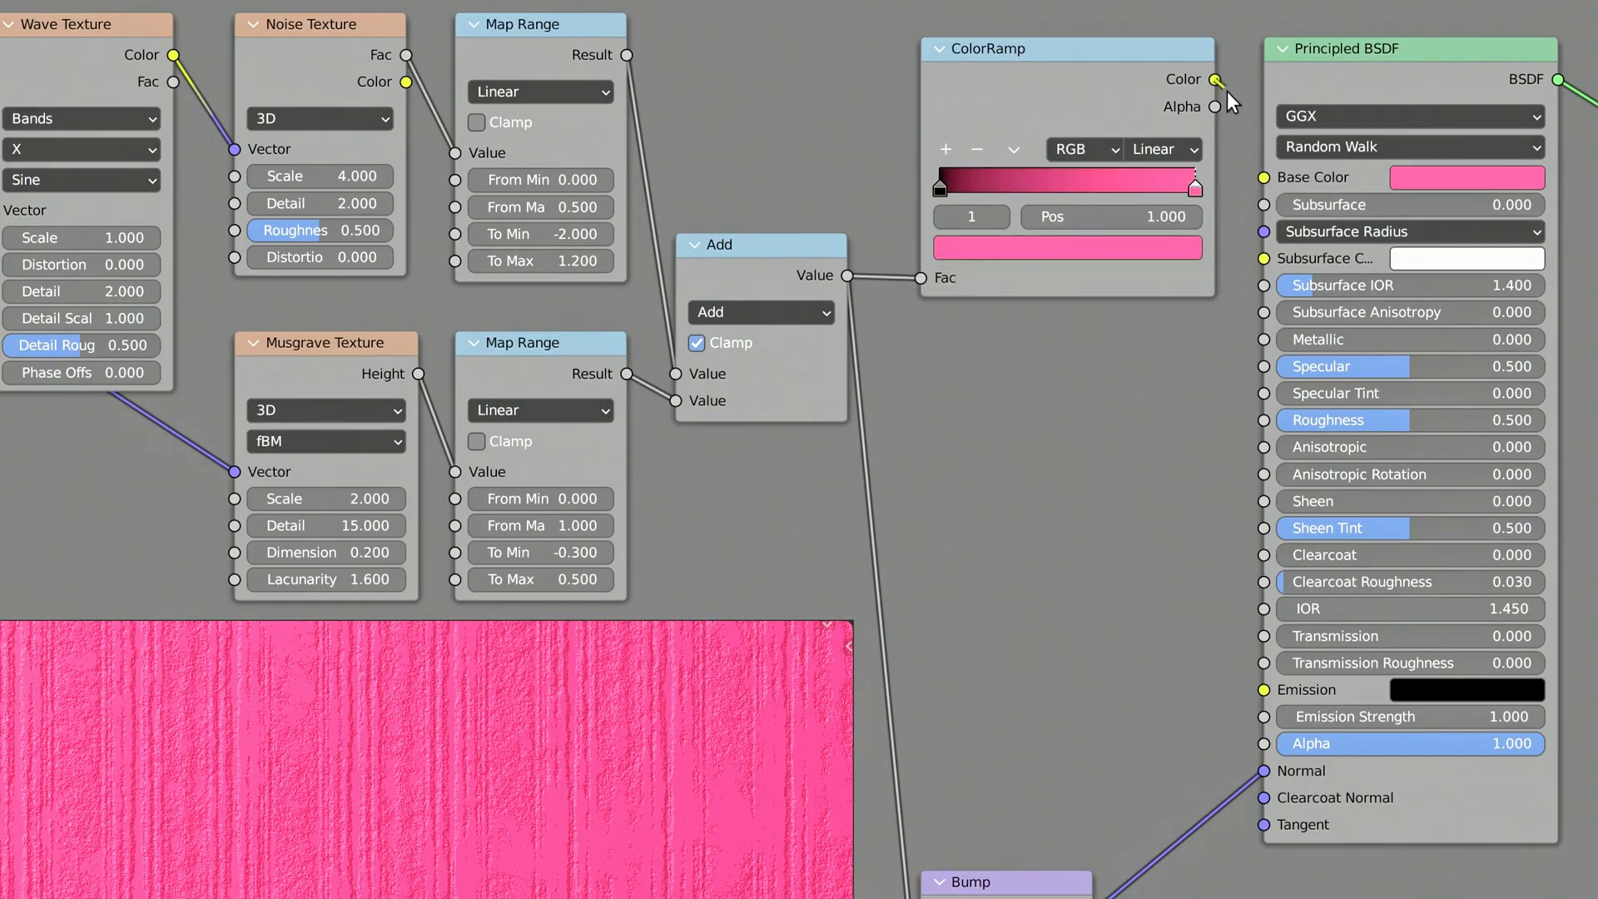
Link the colour ramp to Base Color, add two stops and edit the darkest stop's colour.
drag(1214, 78, 1263, 177)
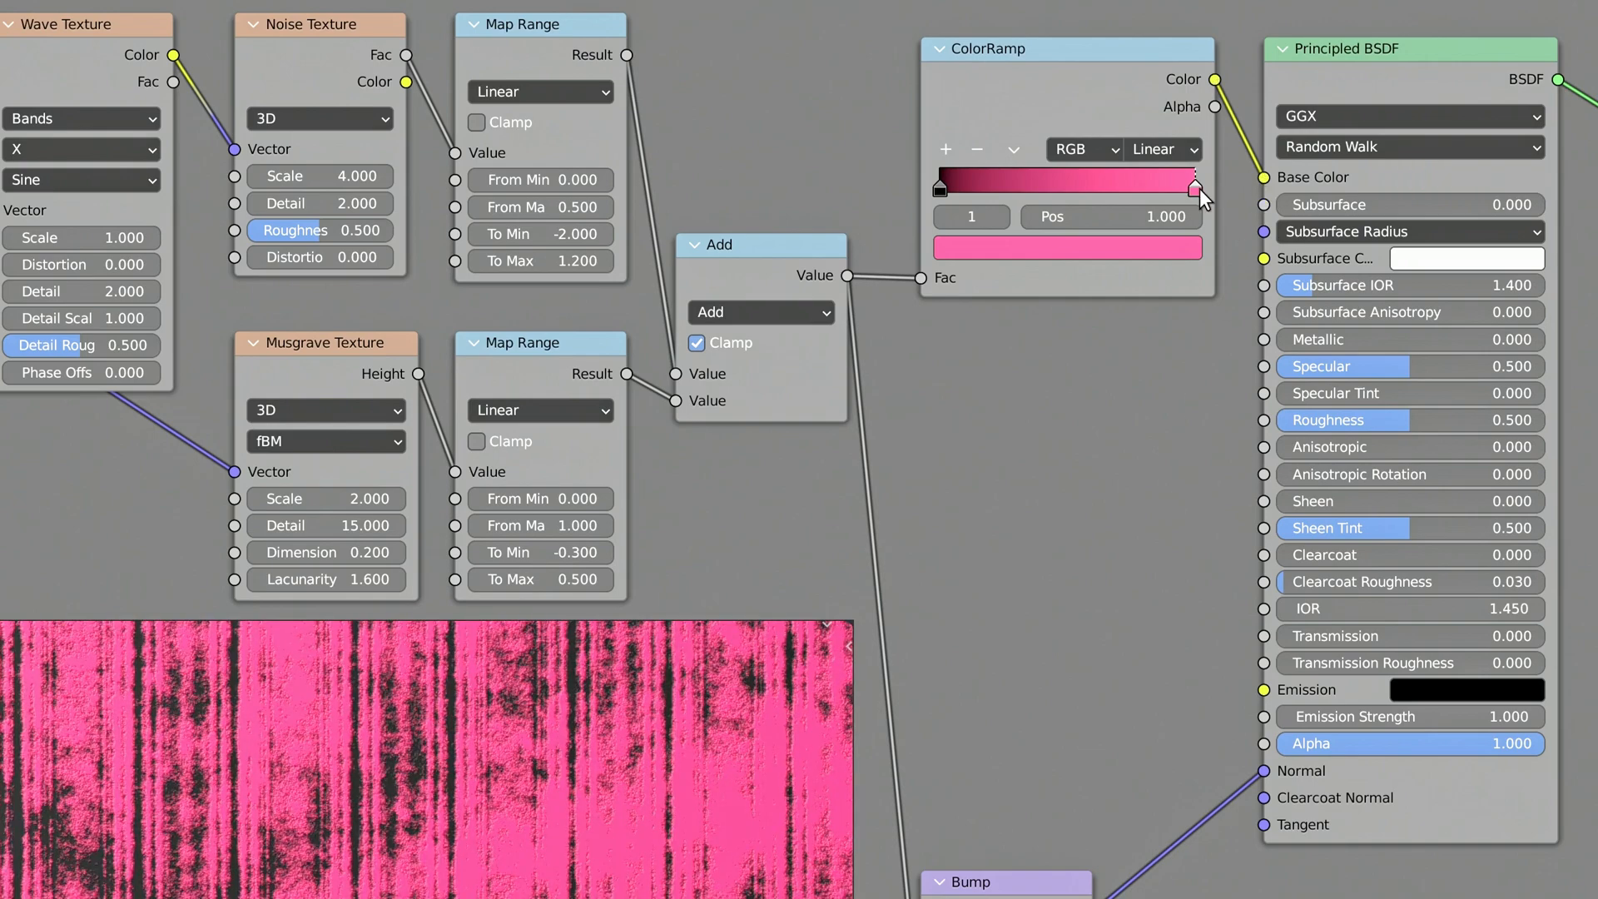
click(944, 149)
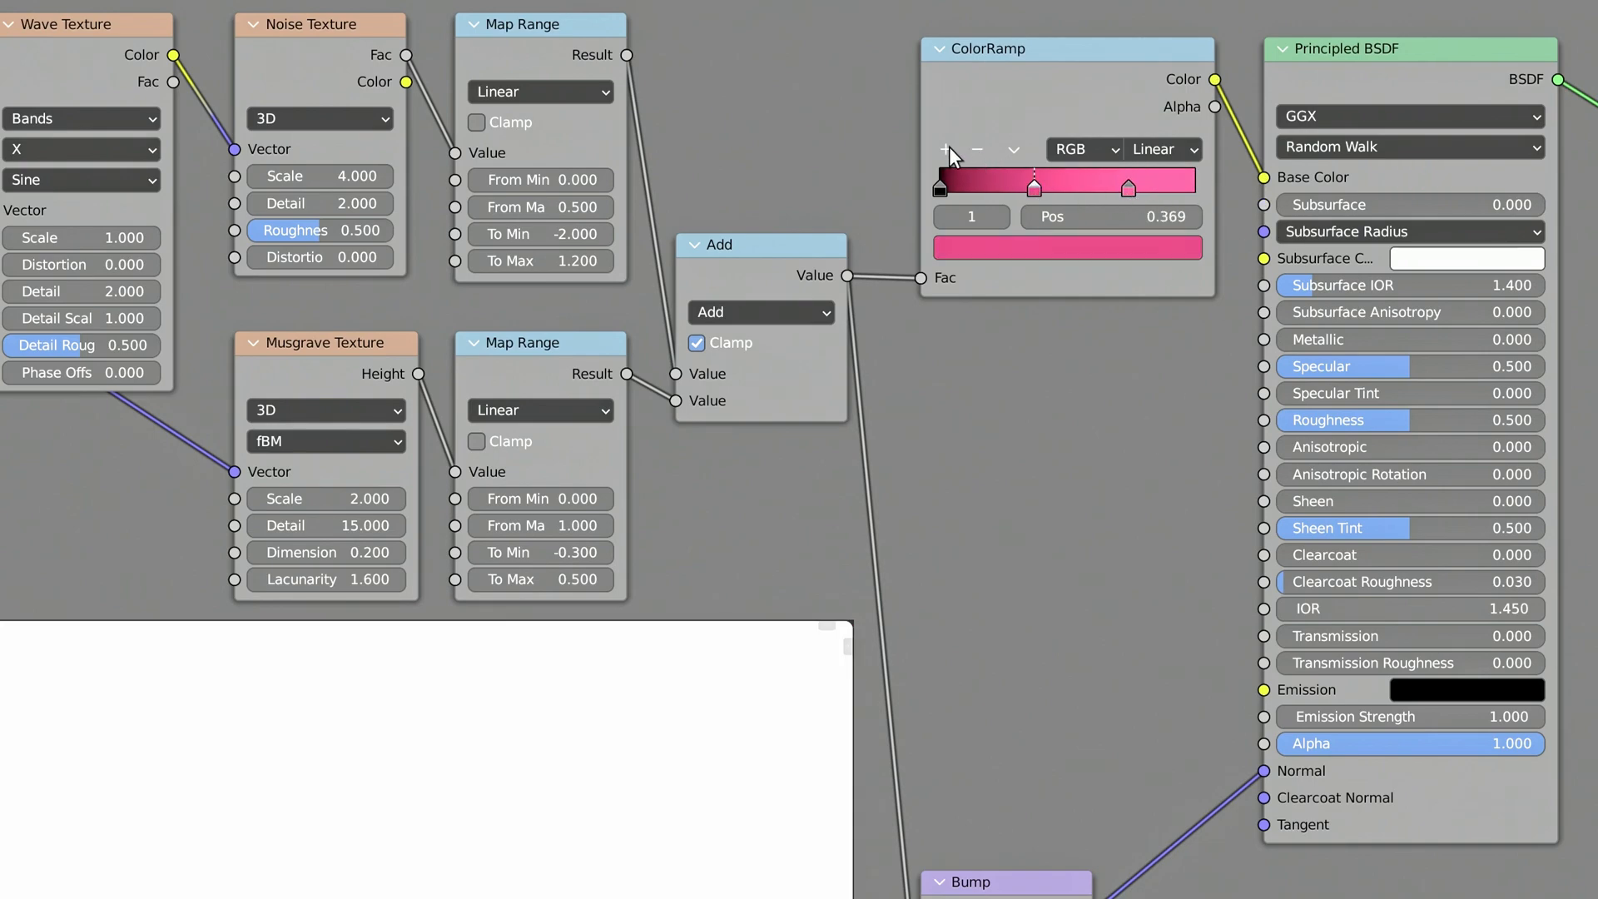
click(1069, 246)
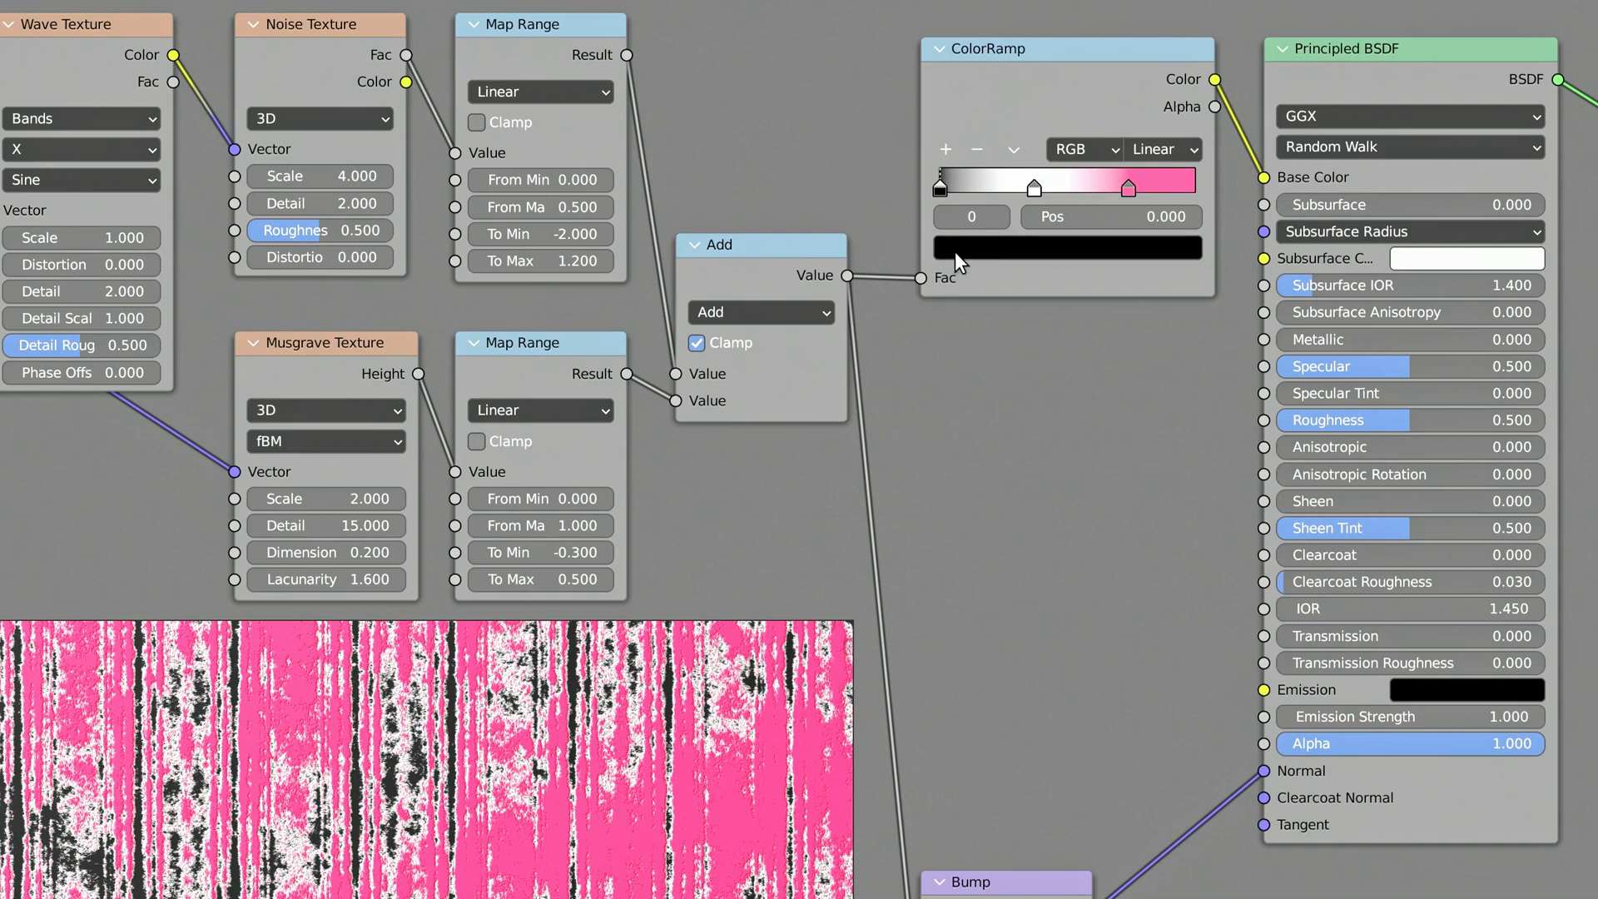
click(1066, 247)
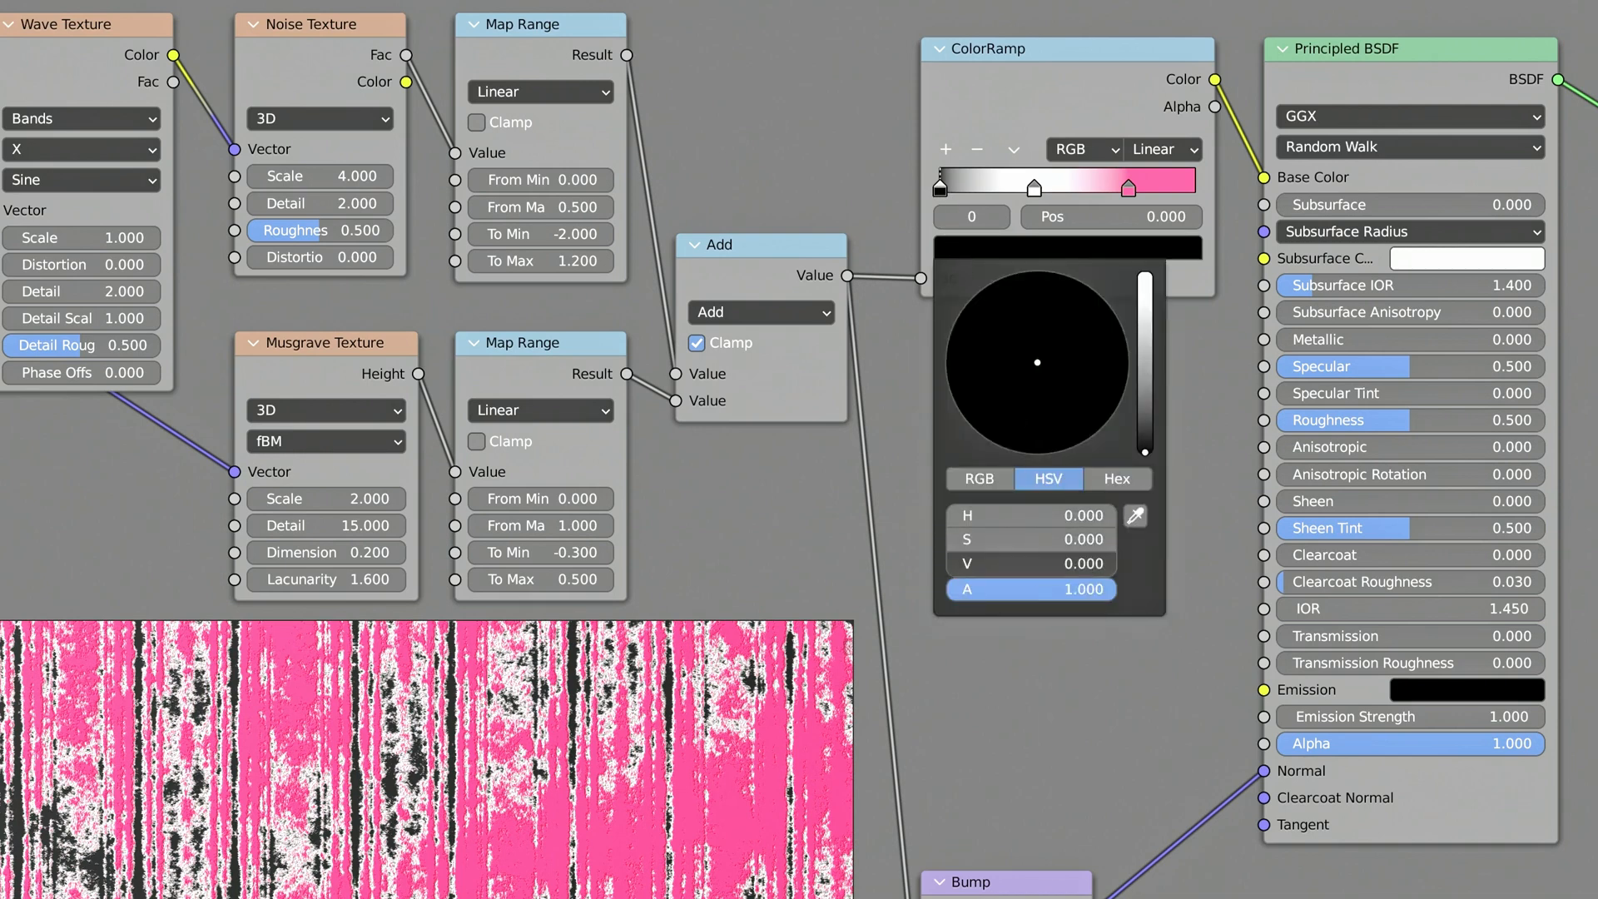
double_click(1032, 563)
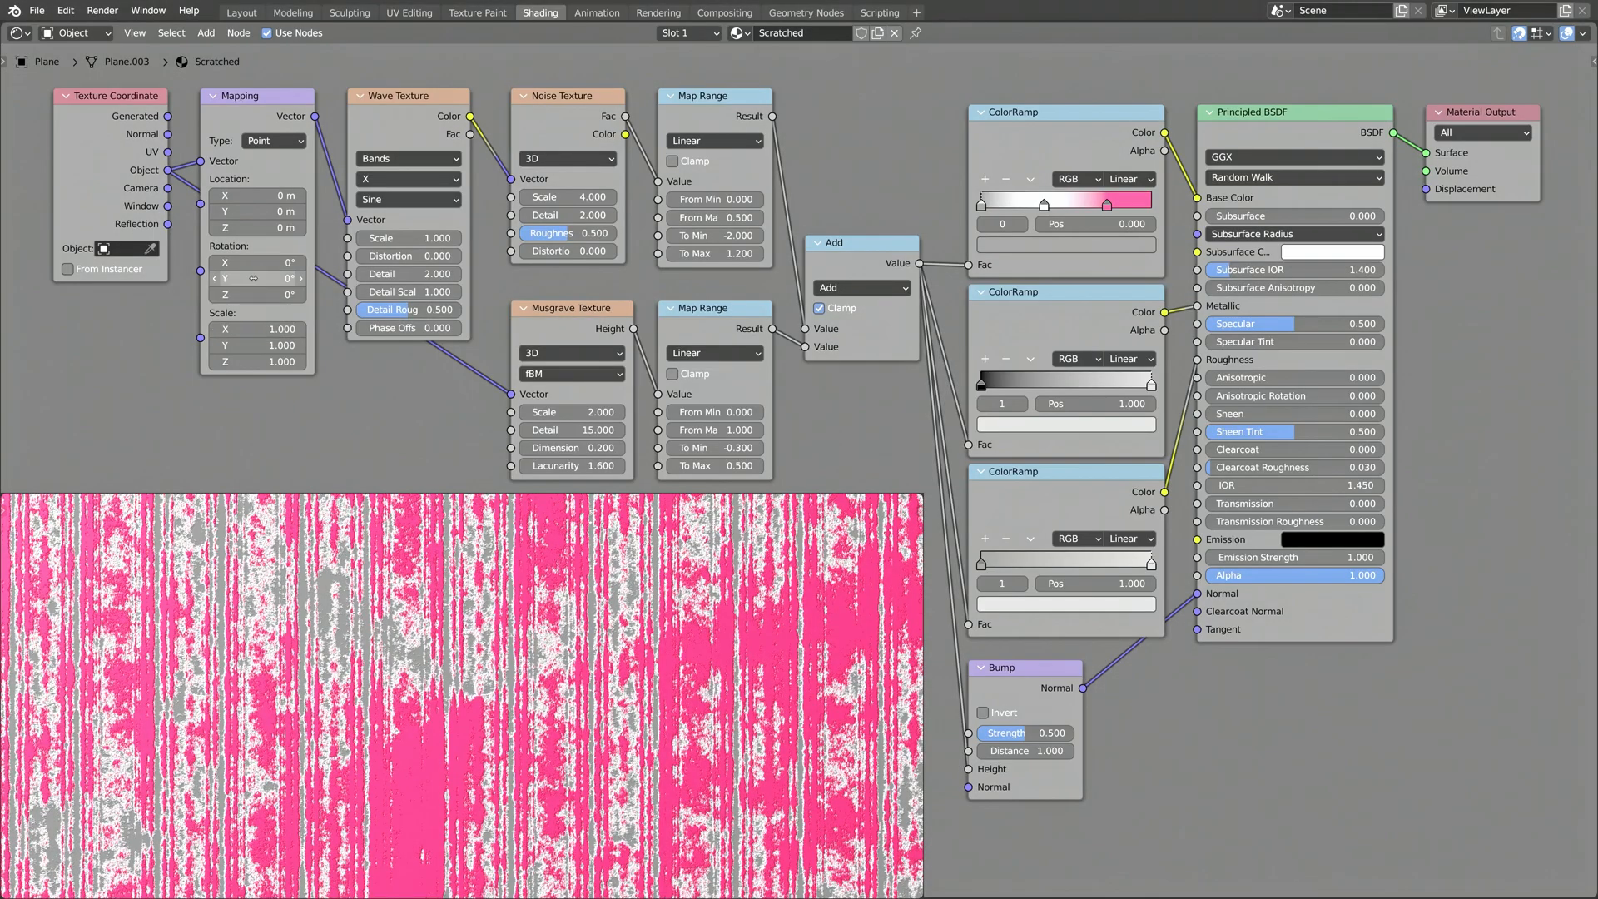
Rotate the Mapping node's Y rotation so the scratches run diagonally.
drag(256, 279, 275, 278)
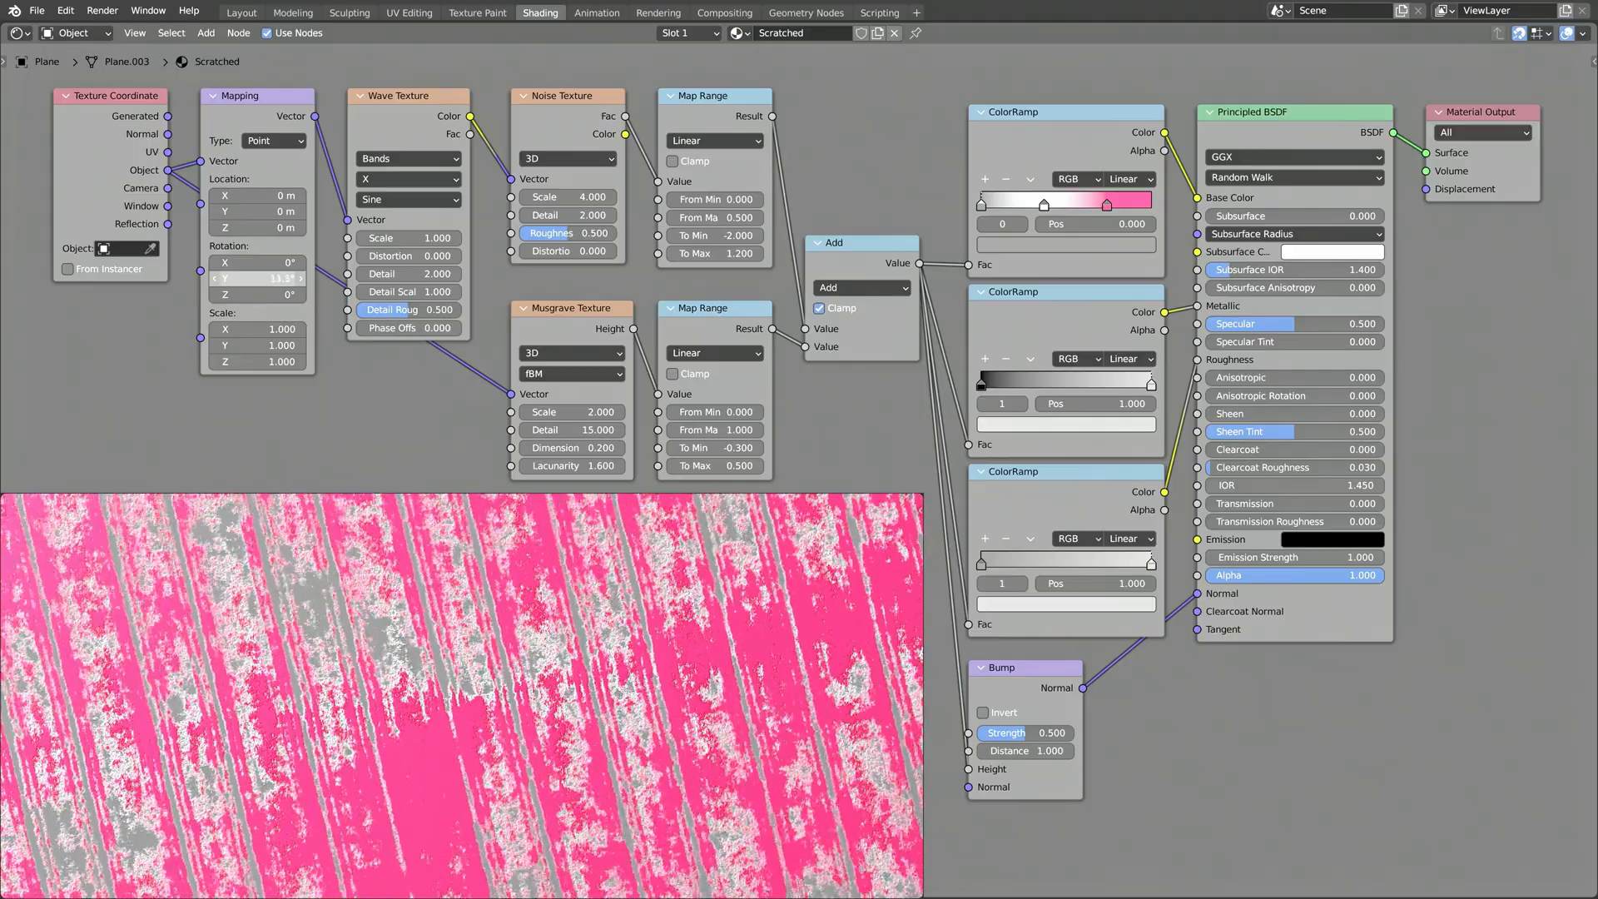